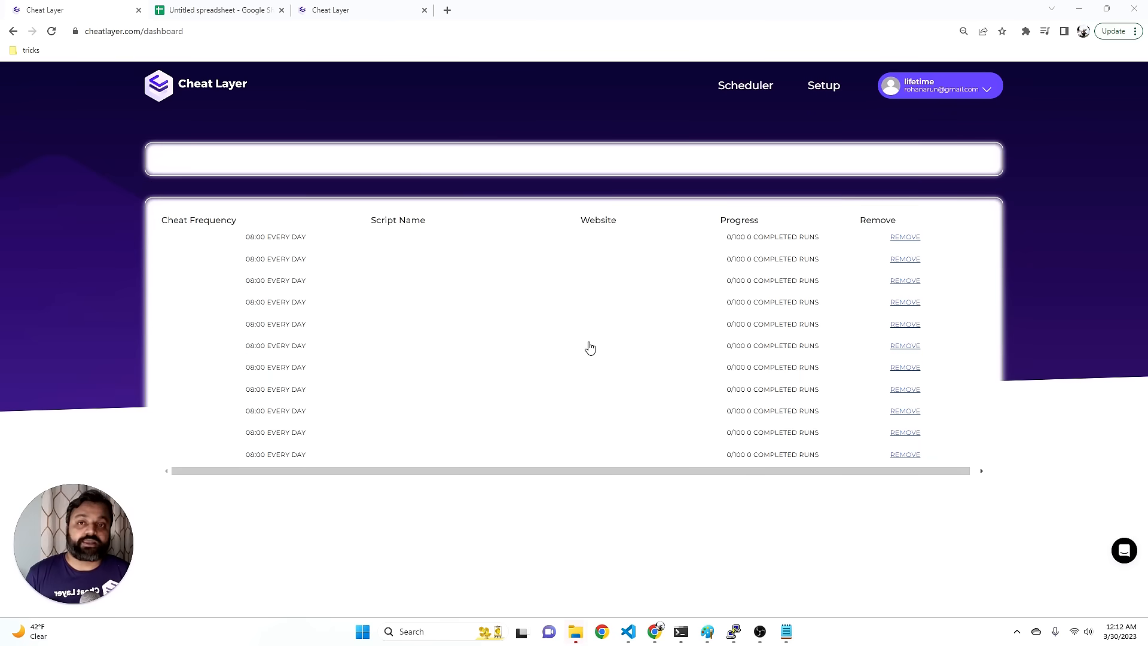
pyautogui.moveTo(550, 200)
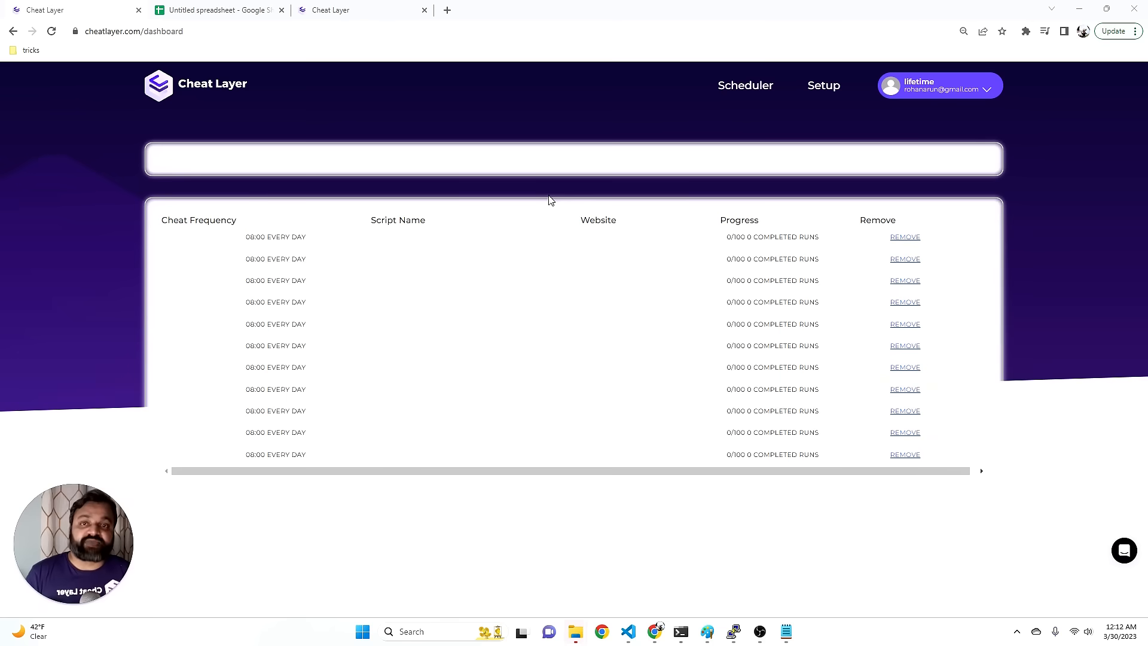
pyautogui.moveTo(596, 144)
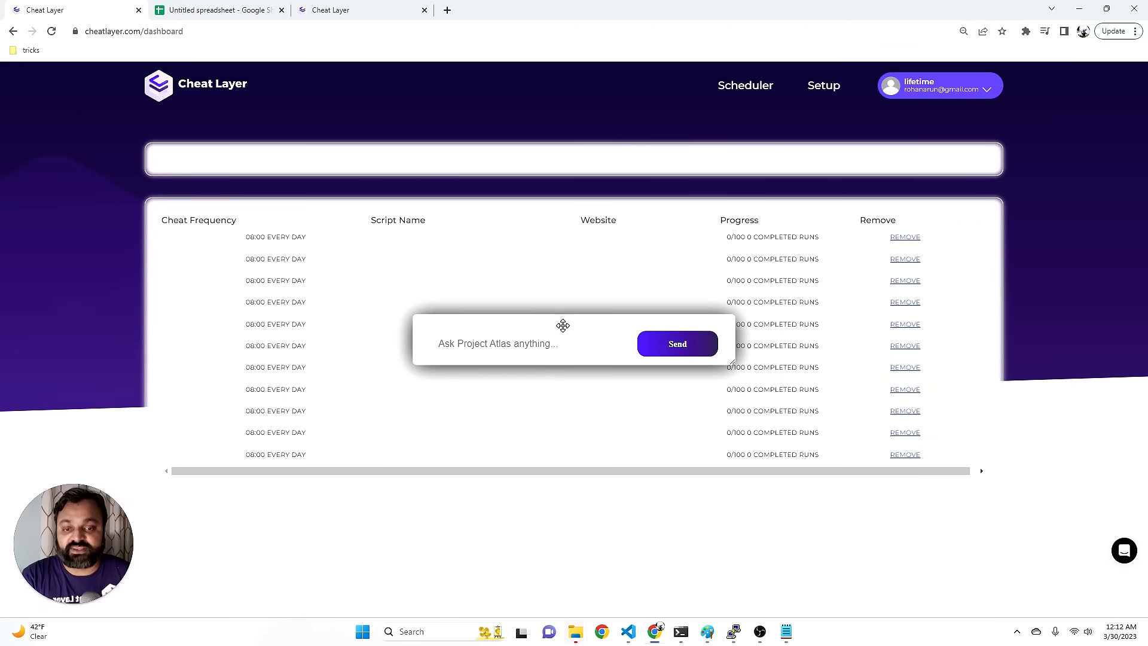
# Bring up the Project Atlas prompt box over the Cheat Layer scheduler dashboard.
pyautogui.write('a')
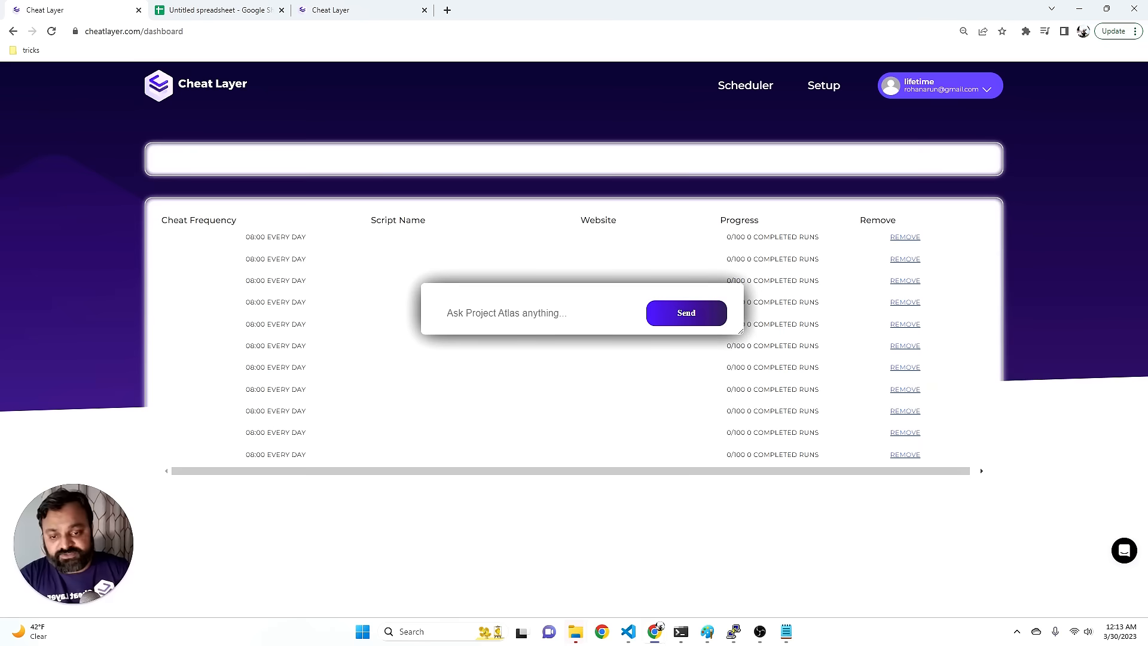
# Send Atlas the request 'post about ai automation to twitter everyday at 10am'.
pyautogui.click(504, 312)
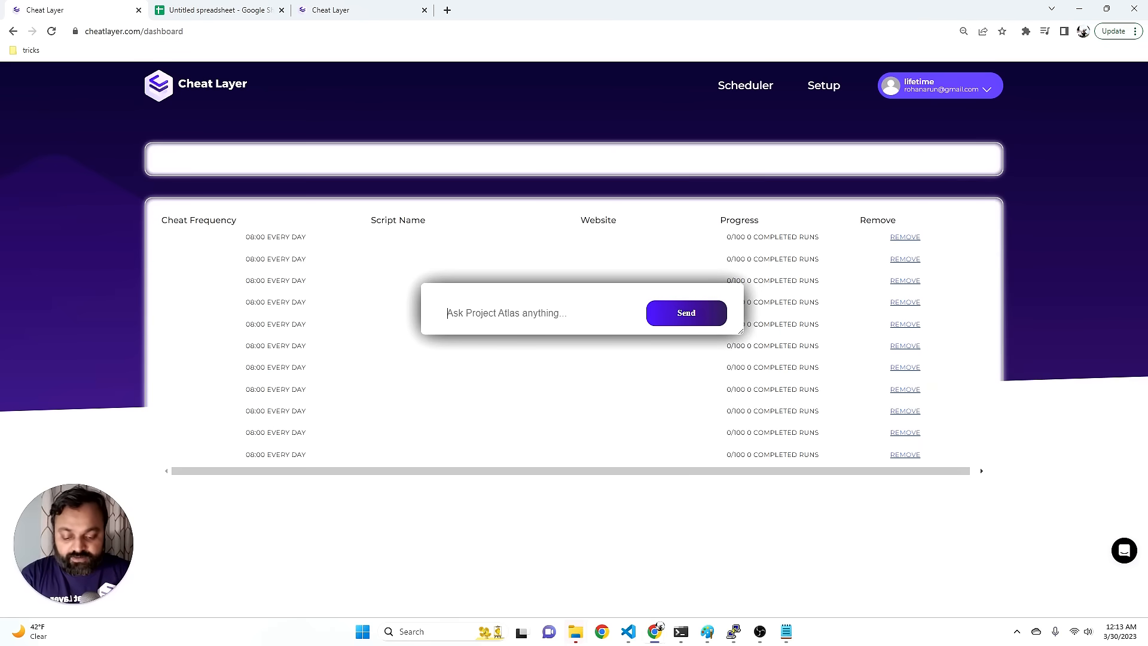
pyautogui.write('post')
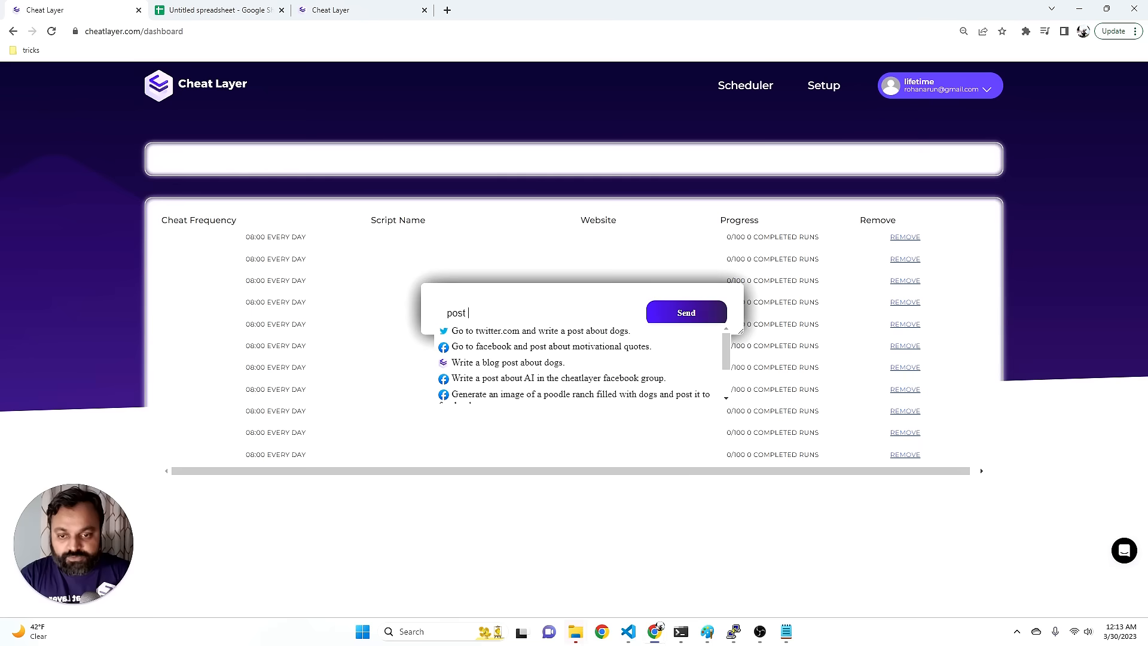
pyautogui.write('about ai')
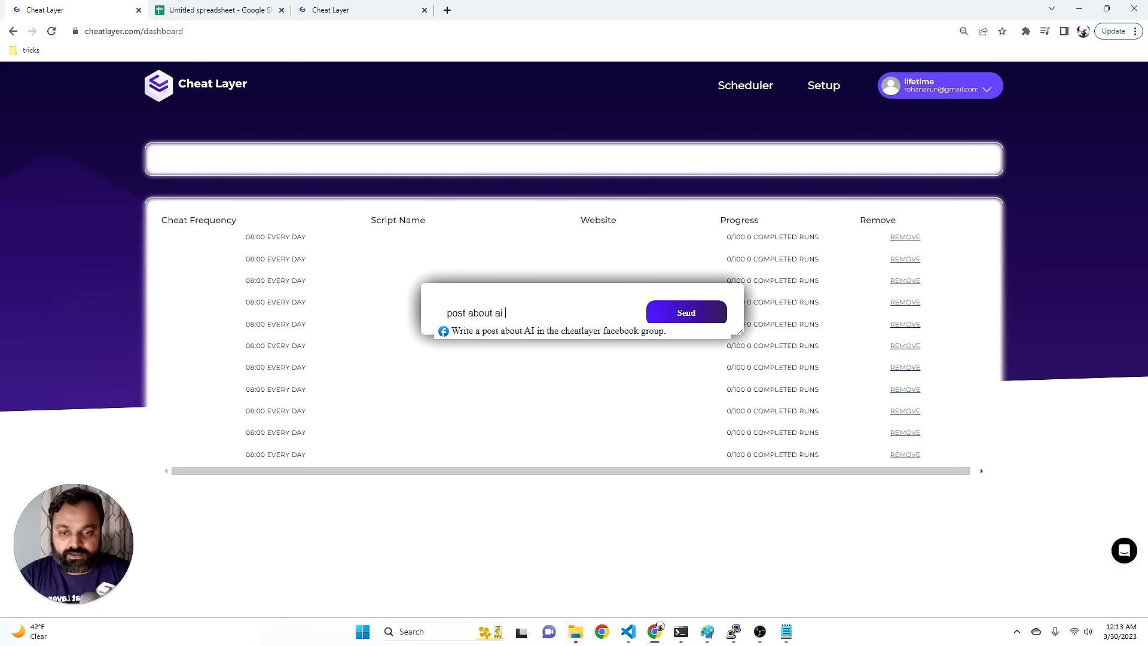
pyautogui.write('automation to twitter')
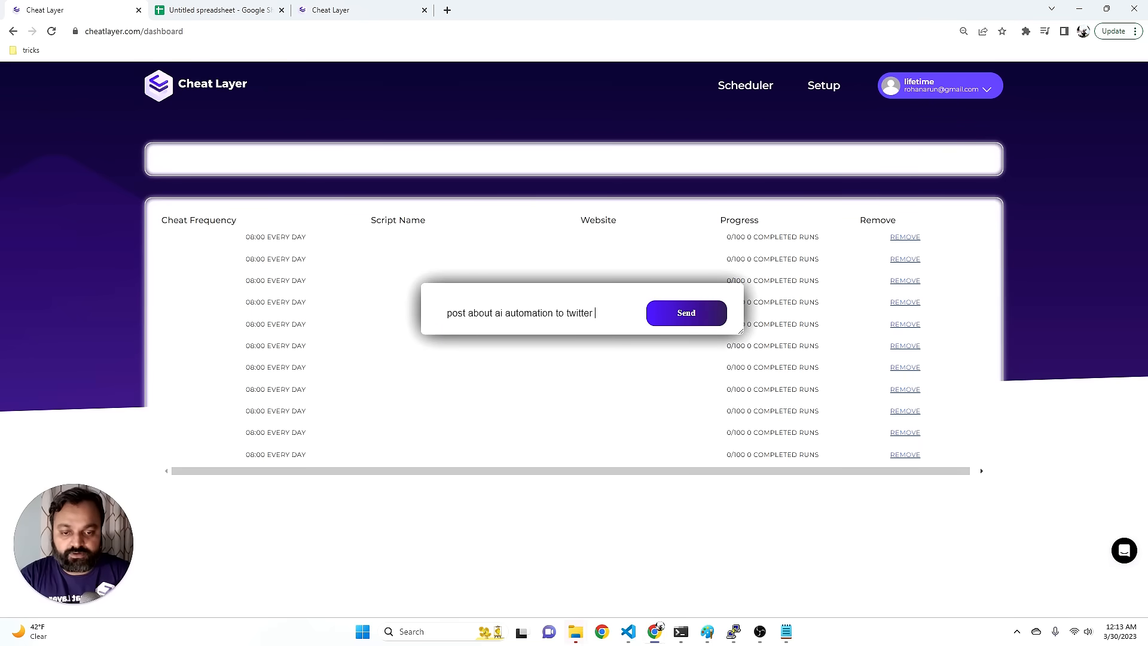
pyautogui.write('everyday at 1')
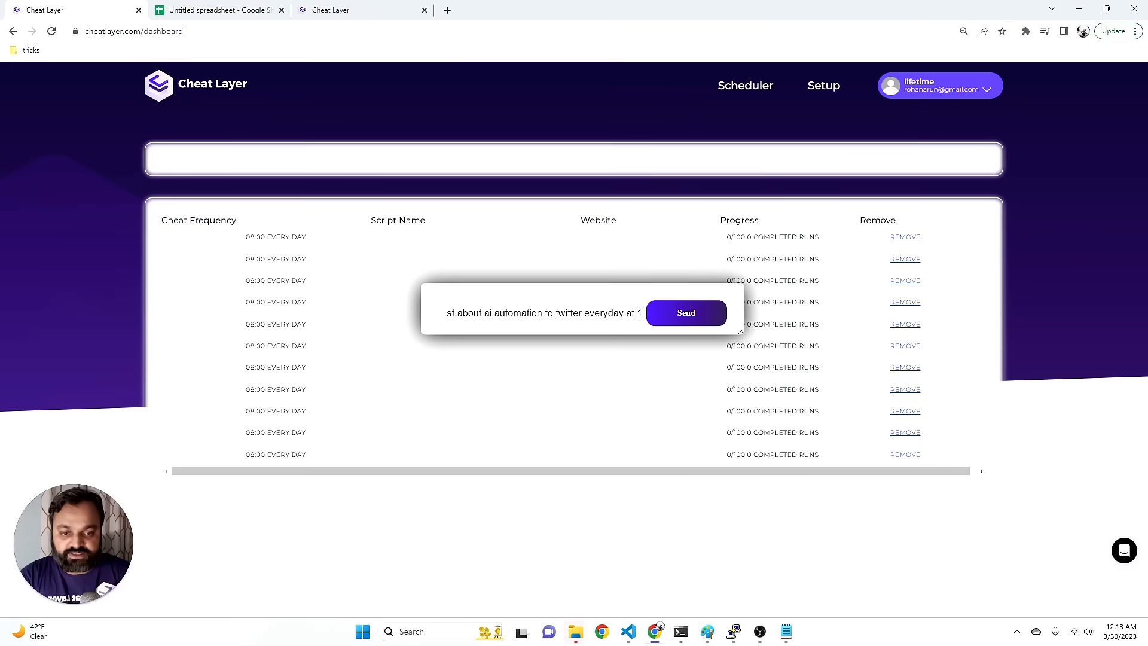
pyautogui.click(684, 312)
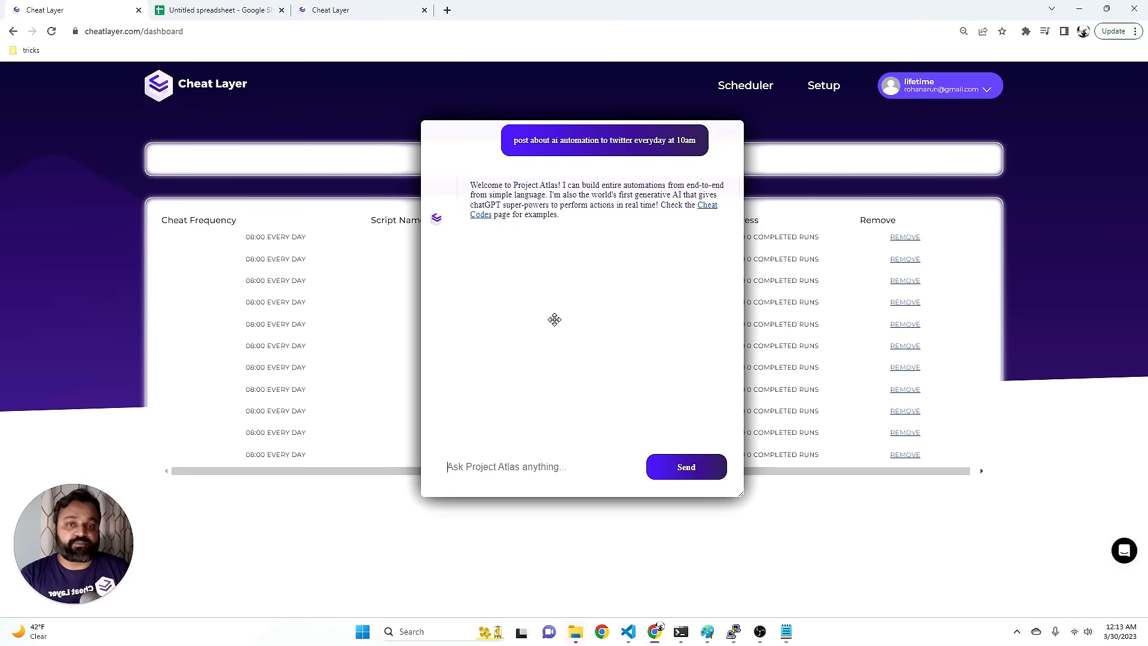
# View the Rohan Arun profile and open the new AI automation tweet.
pyautogui.click(503, 10)
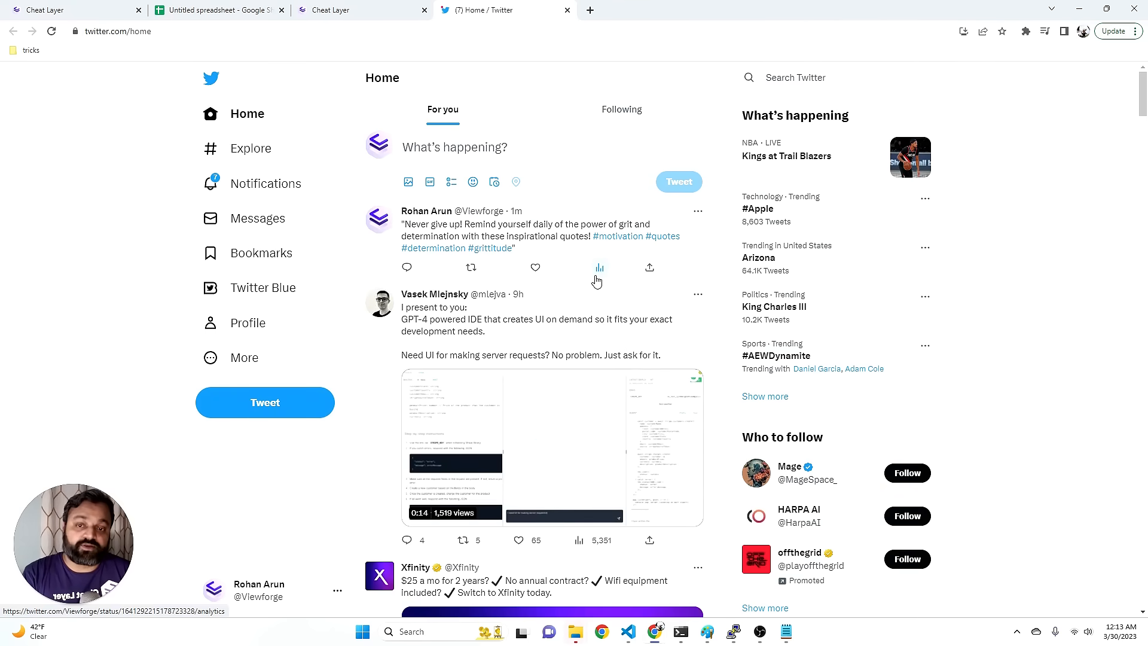
pyautogui.moveTo(730, 276)
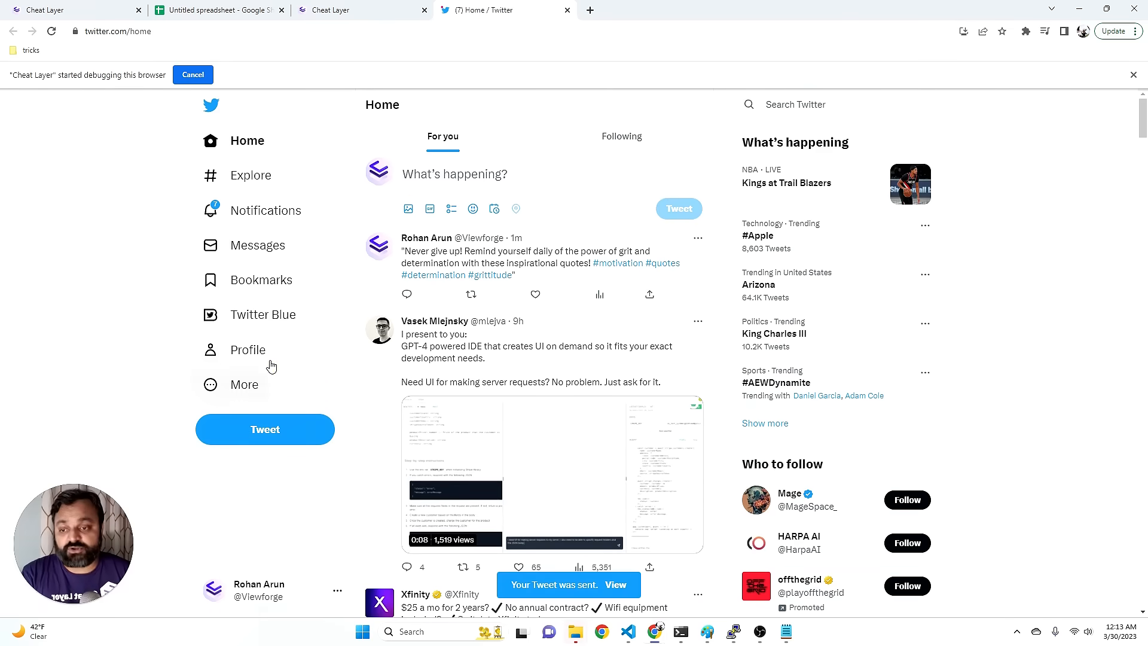
pyautogui.click(247, 349)
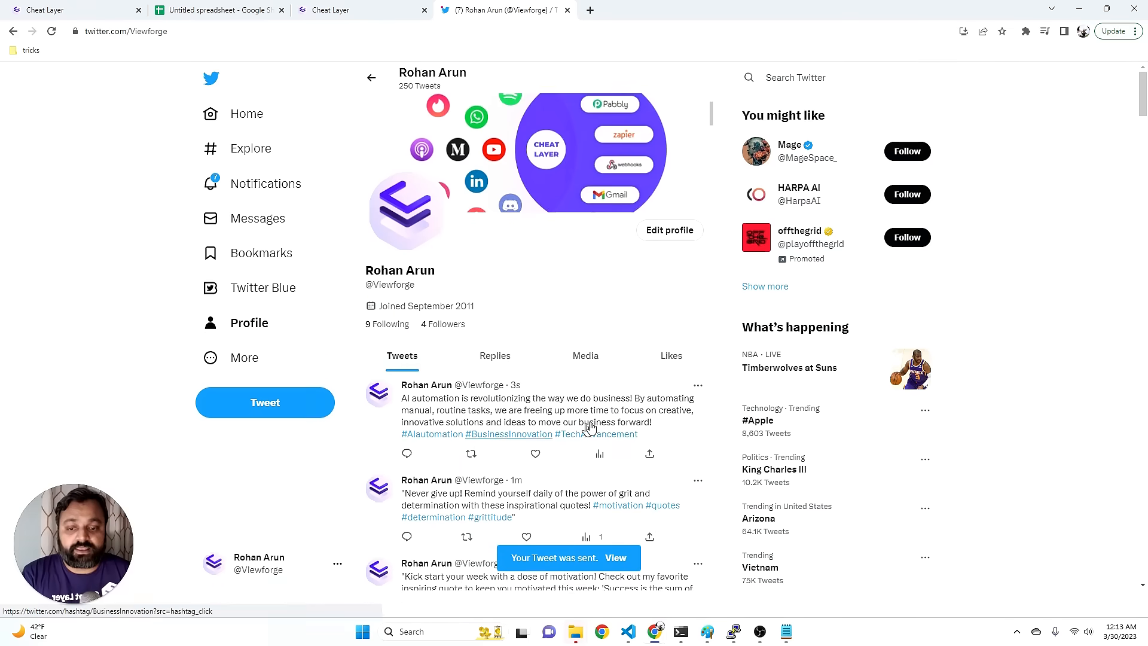
pyautogui.click(527, 410)
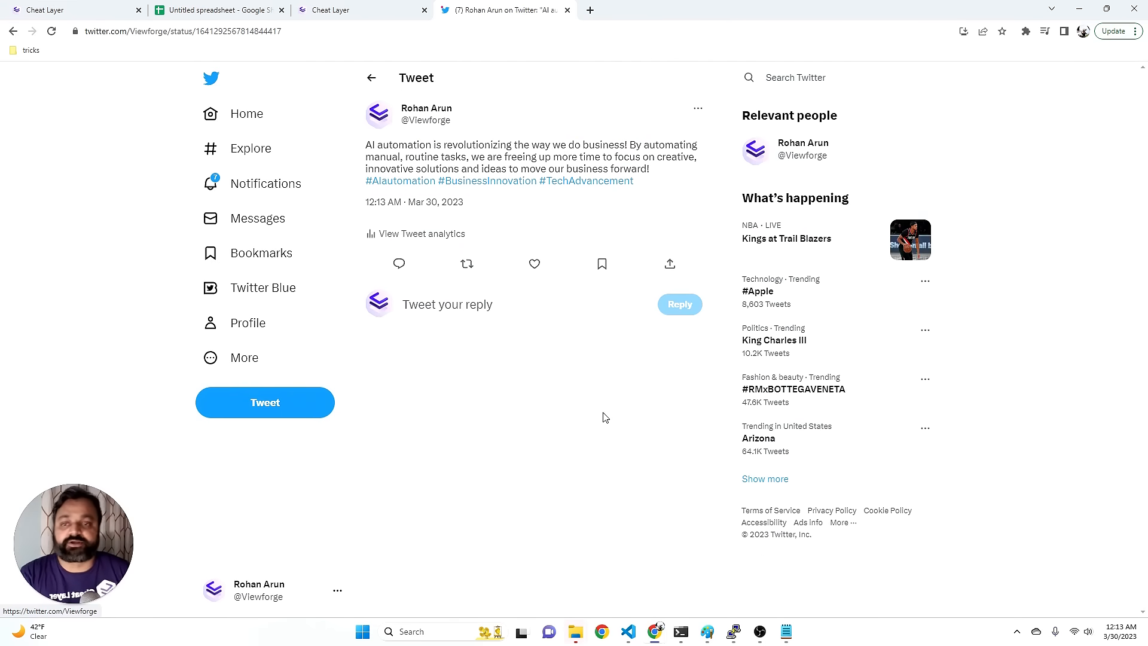
pyautogui.moveTo(324, 66)
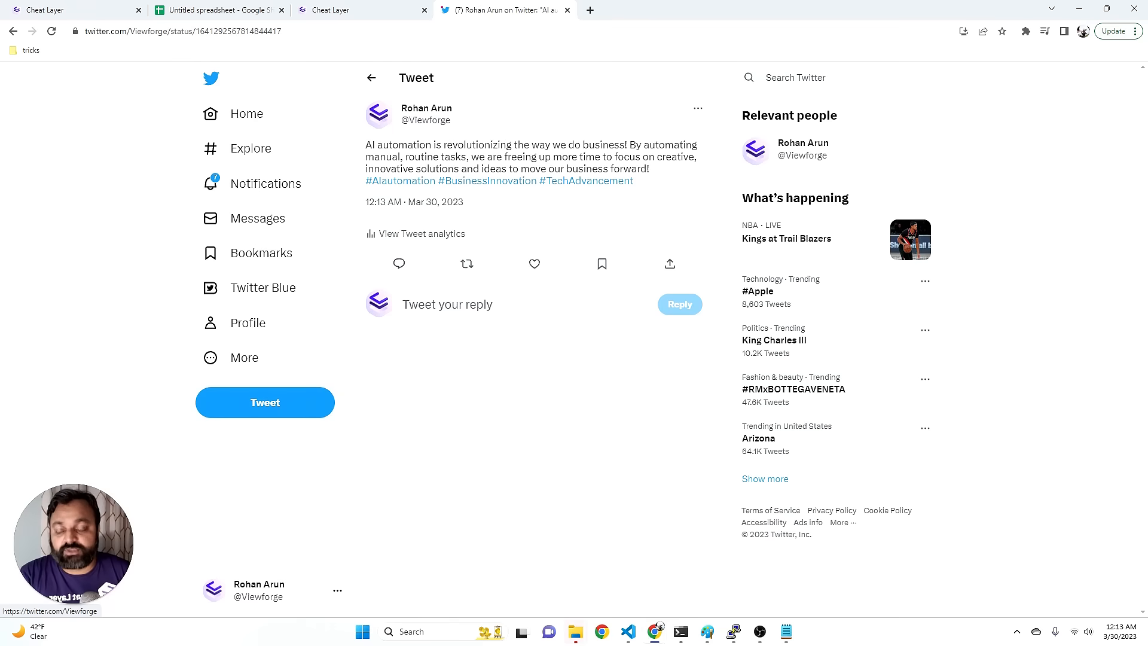
pyautogui.moveTo(463, 233)
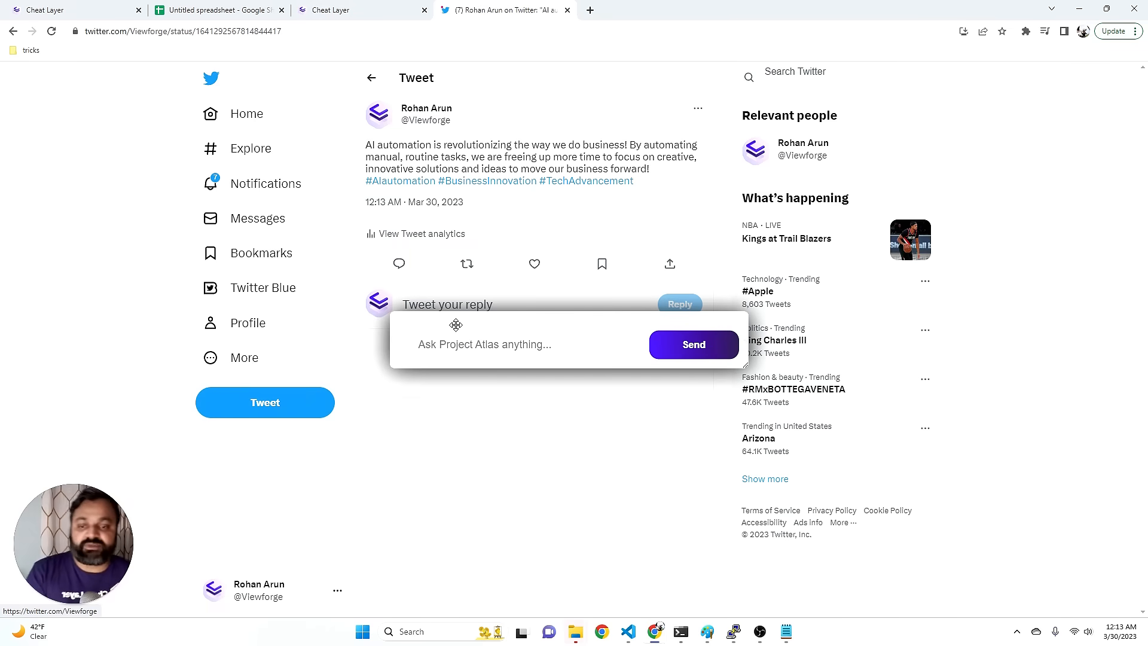
# Send Atlas the request 'scrape amazon for tent prices and…'.
pyautogui.click(483, 344)
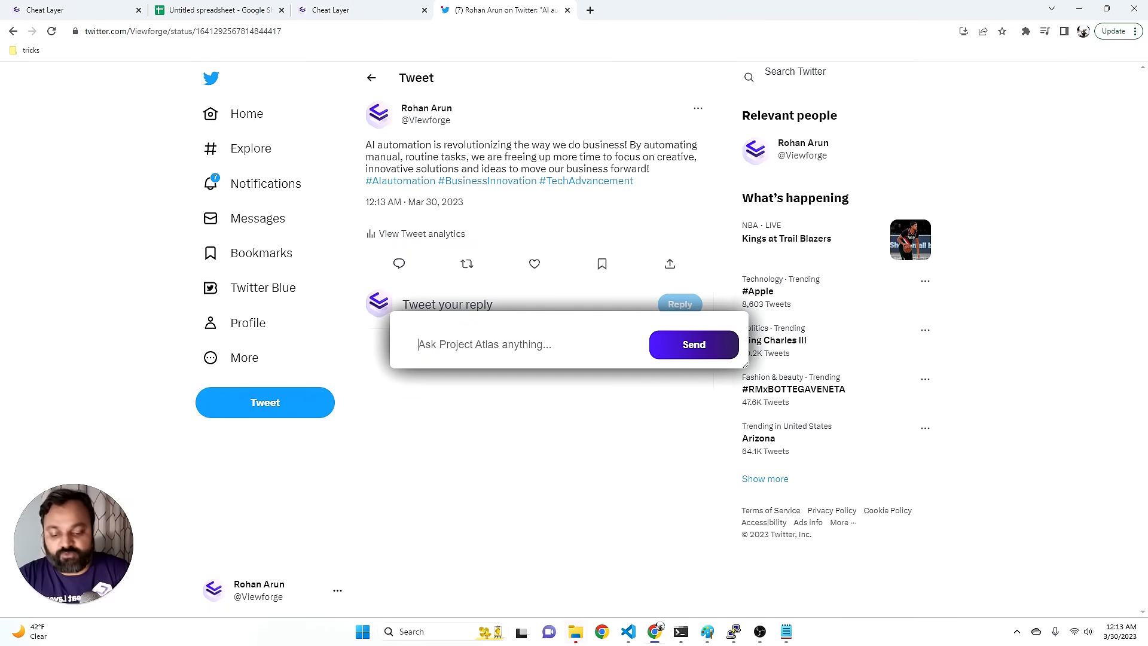
pyautogui.click(363, 10)
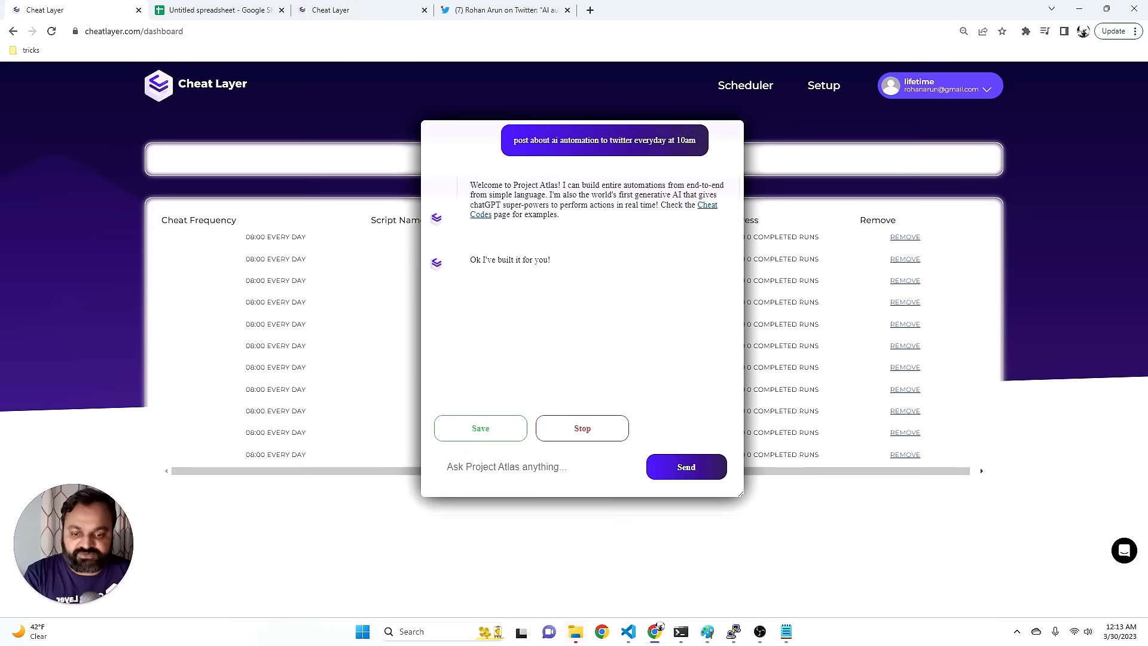
pyautogui.write('scrape')
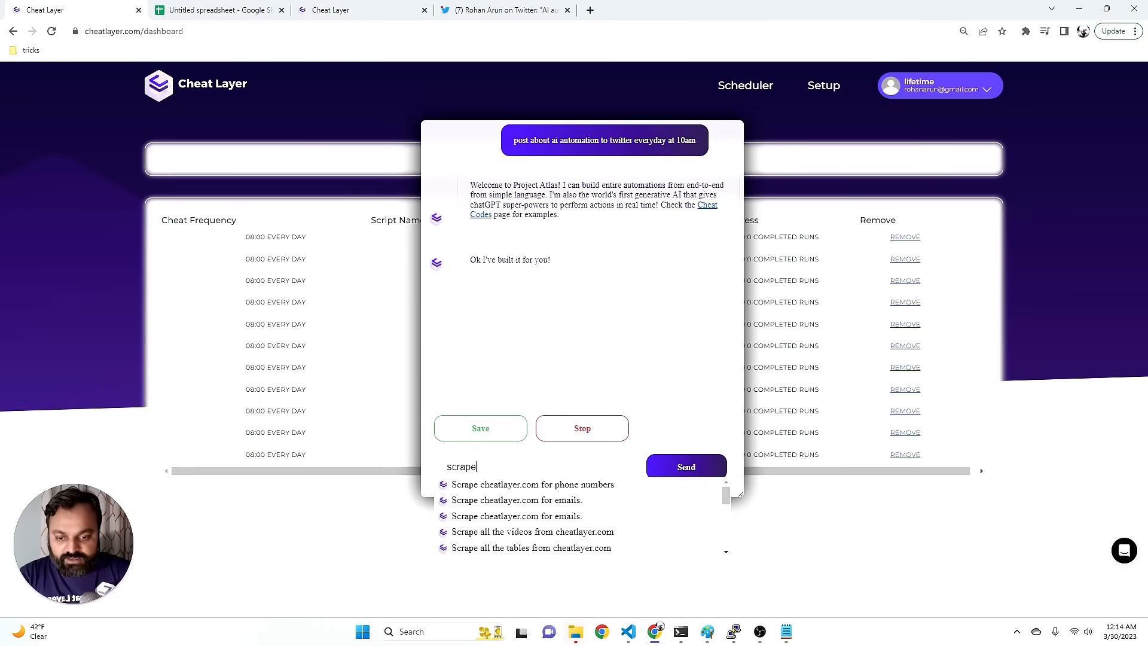
pyautogui.write('amazon for te')
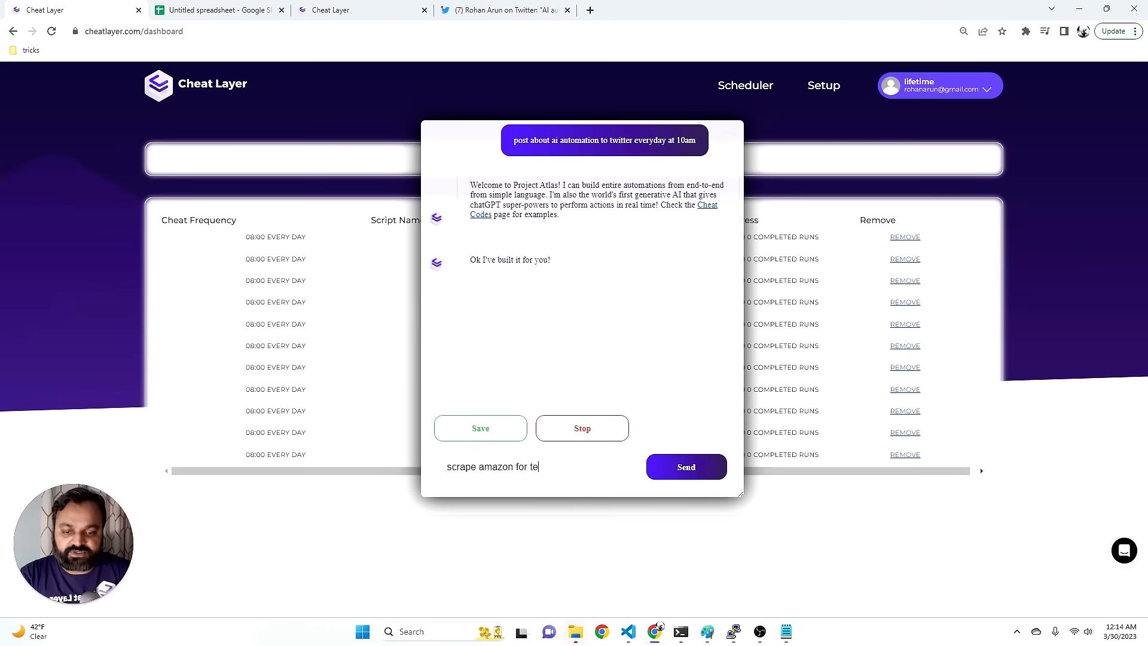
pyautogui.write('nt prices and')
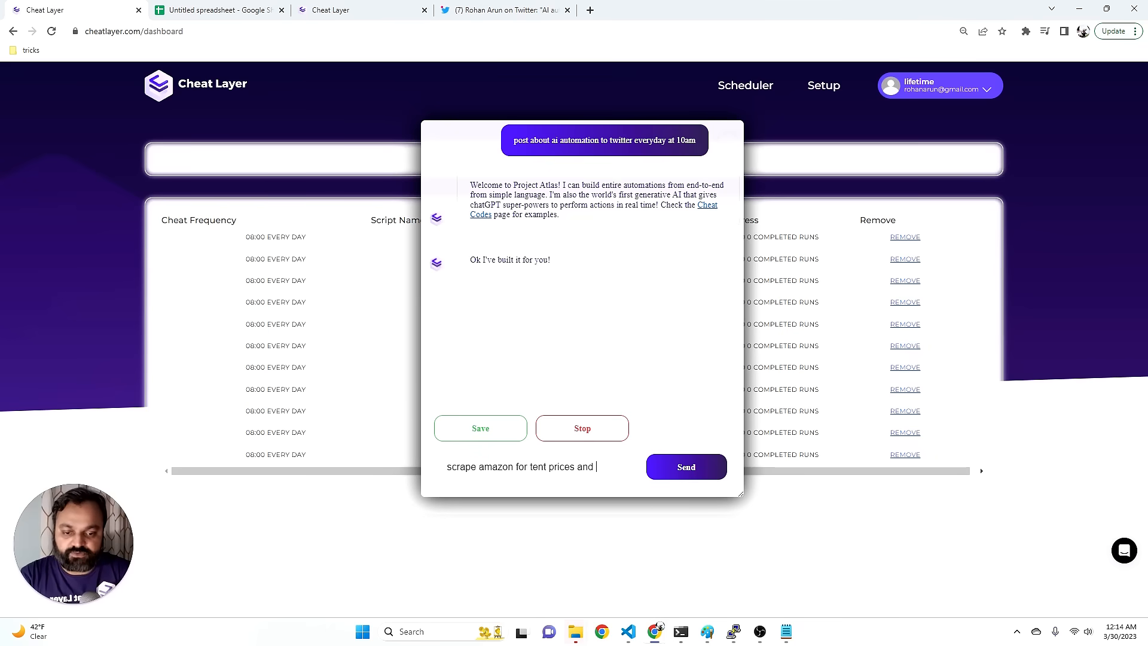
pyautogui.click(686, 467)
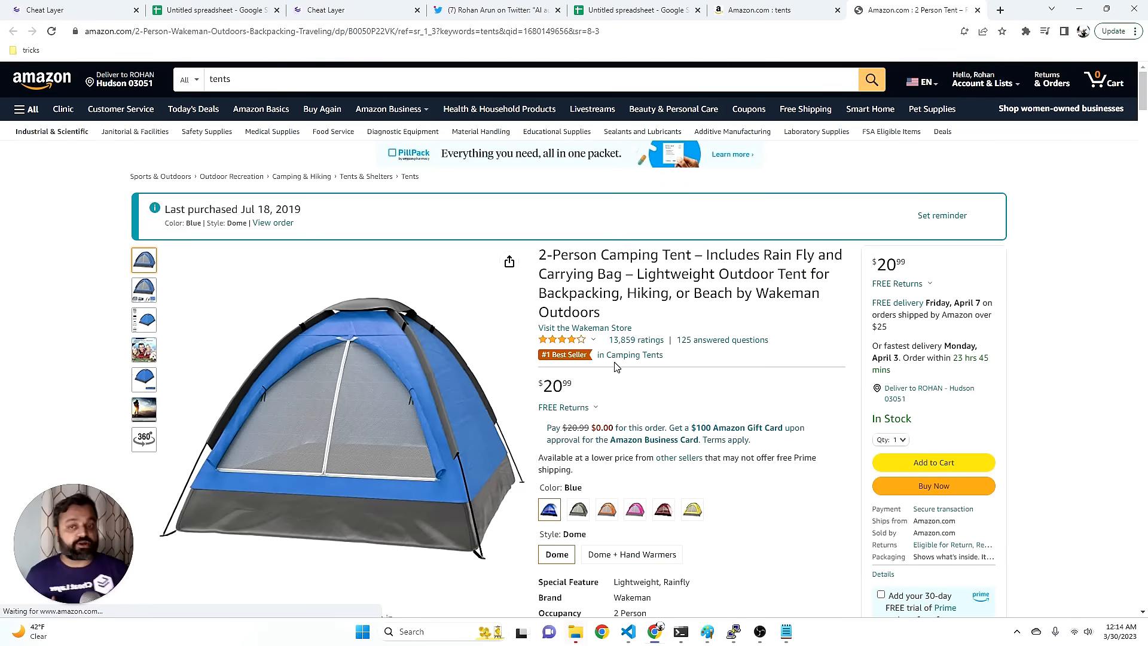
# Review the $20.99 2-person tent page, then go to the scraped-data spreadsheet.
pyautogui.scroll(-3)
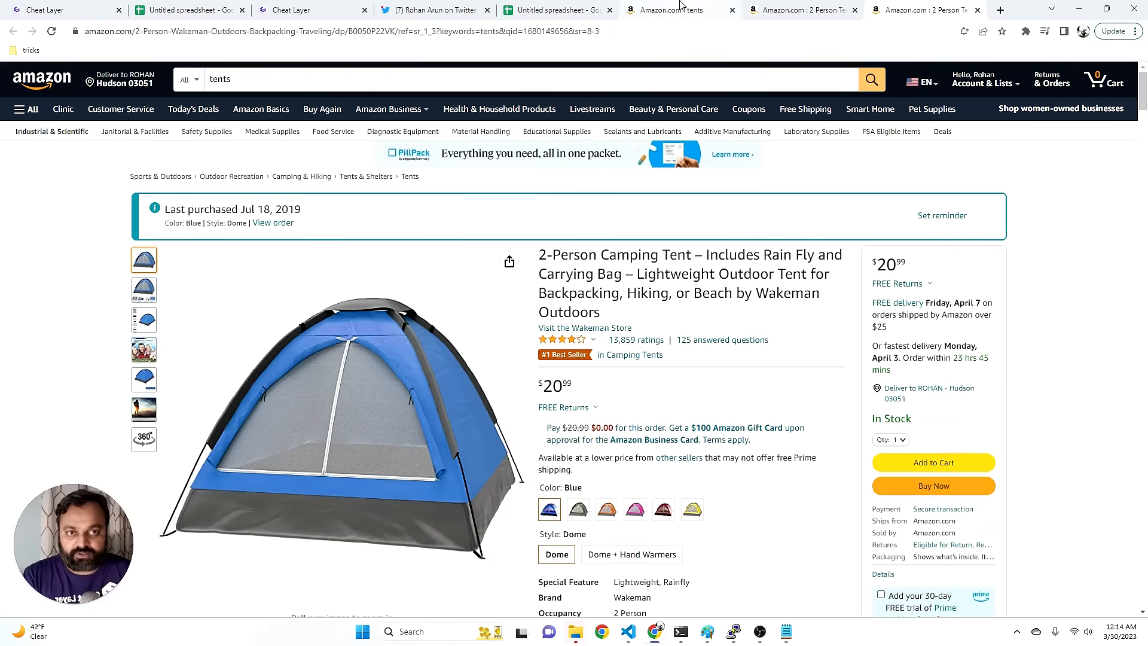
pyautogui.scroll(-3)
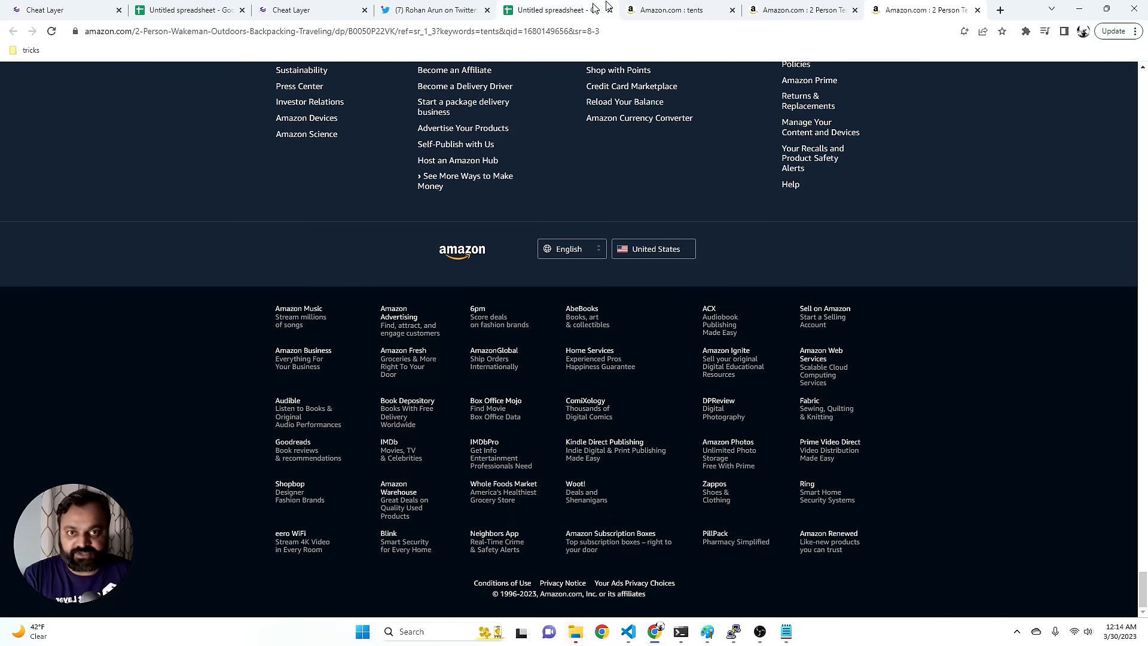
pyautogui.click(553, 9)
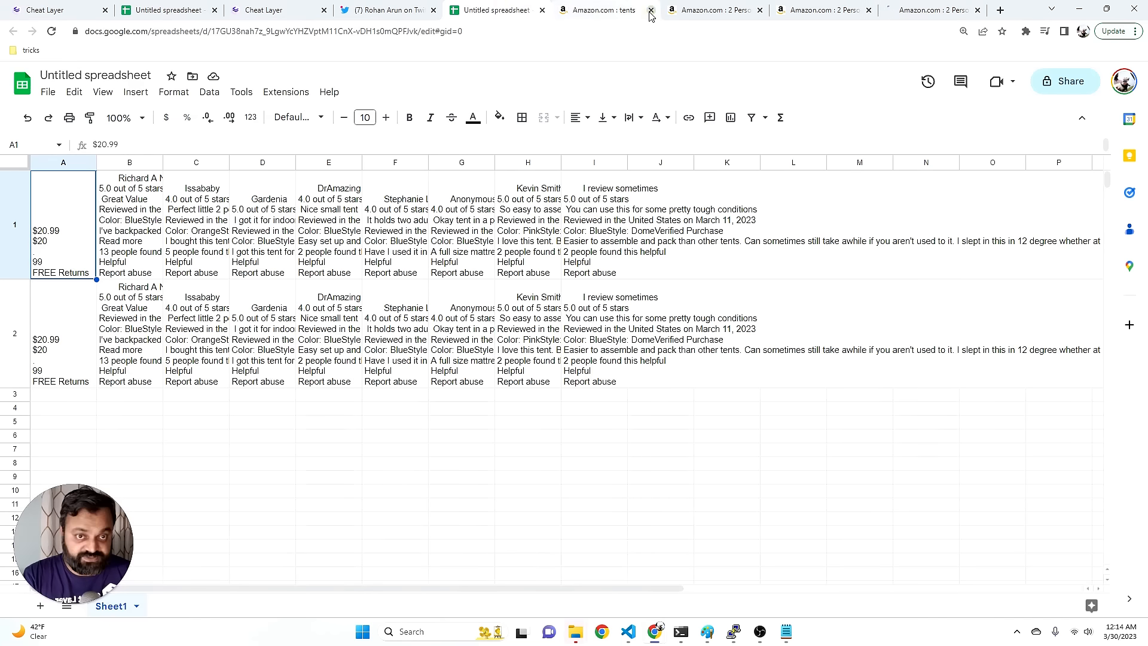
# Close the Amazon tabs and reviews spreadsheet, returning to the 1-5 numbers sheet.
pyautogui.click(649, 9)
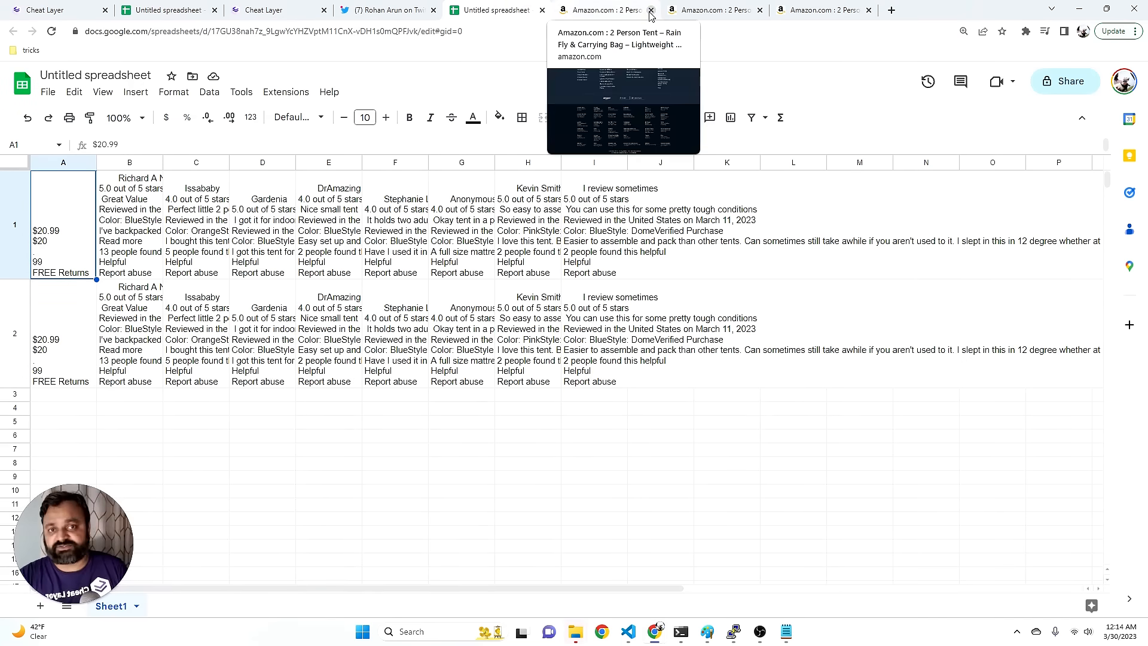
pyautogui.click(650, 11)
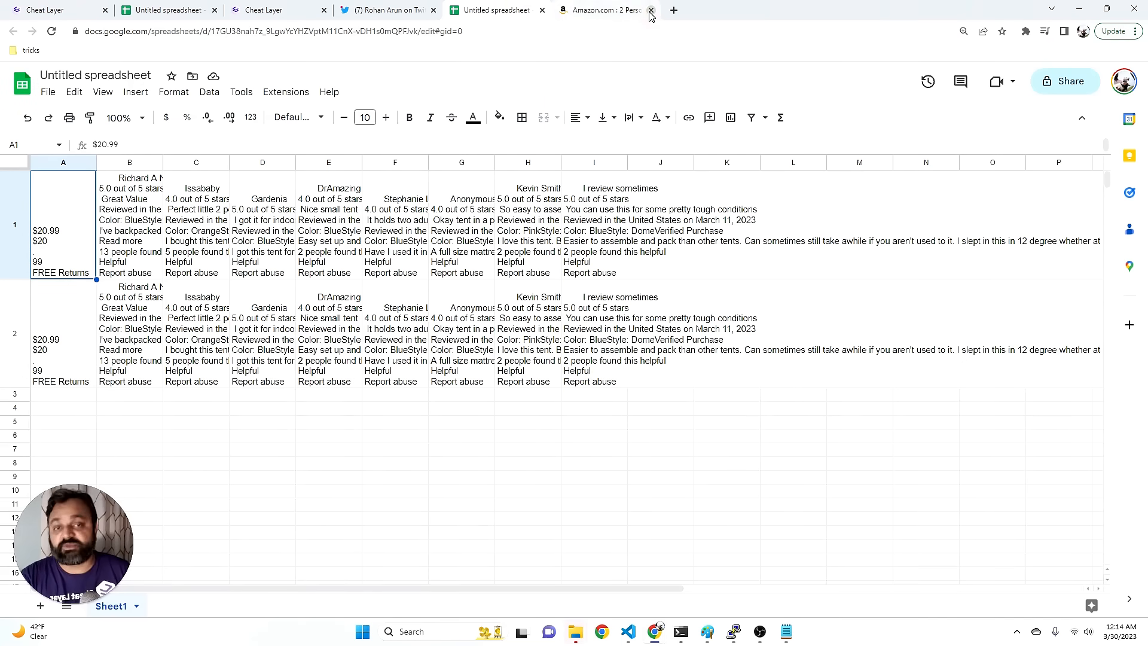
pyautogui.moveTo(569, 16)
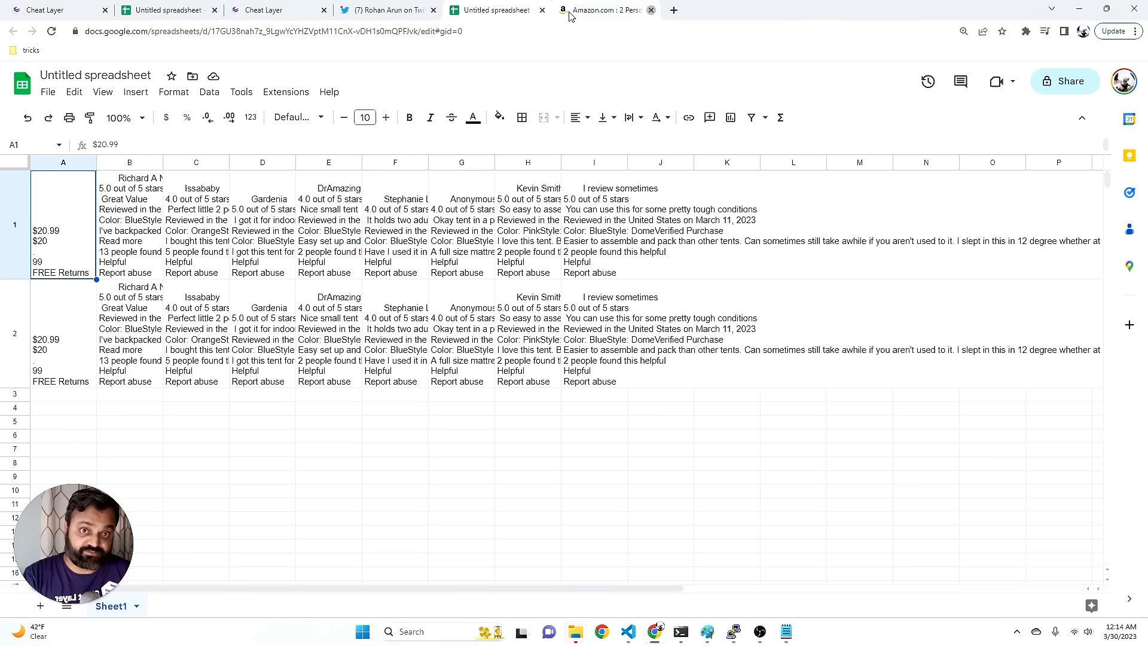
pyautogui.click(650, 10)
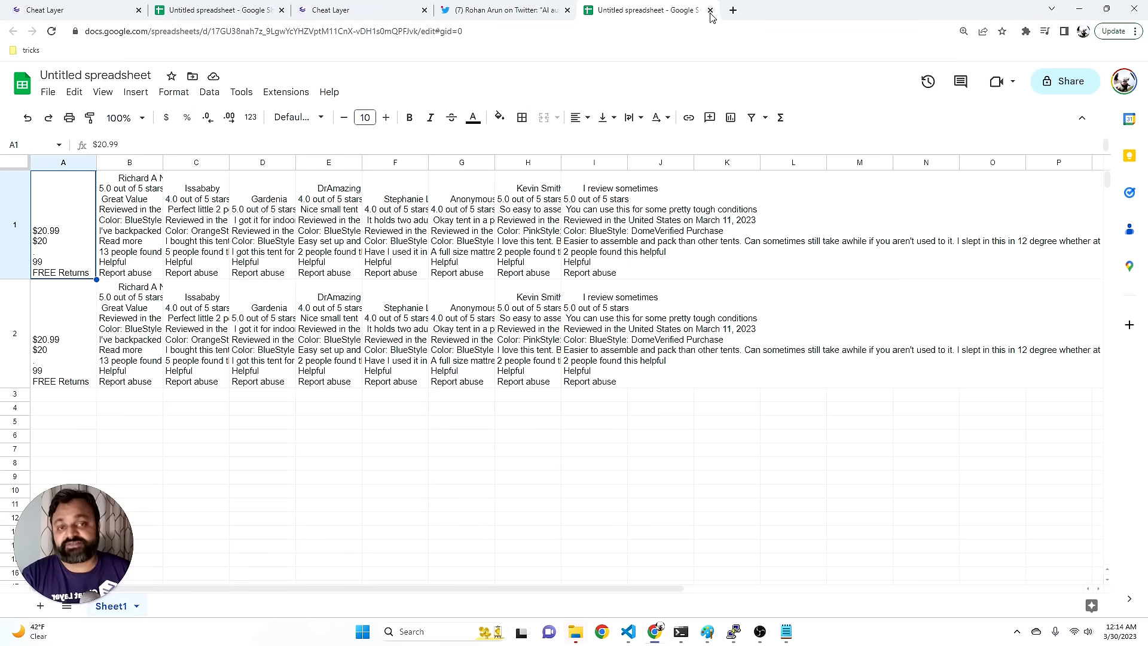
pyautogui.click(710, 9)
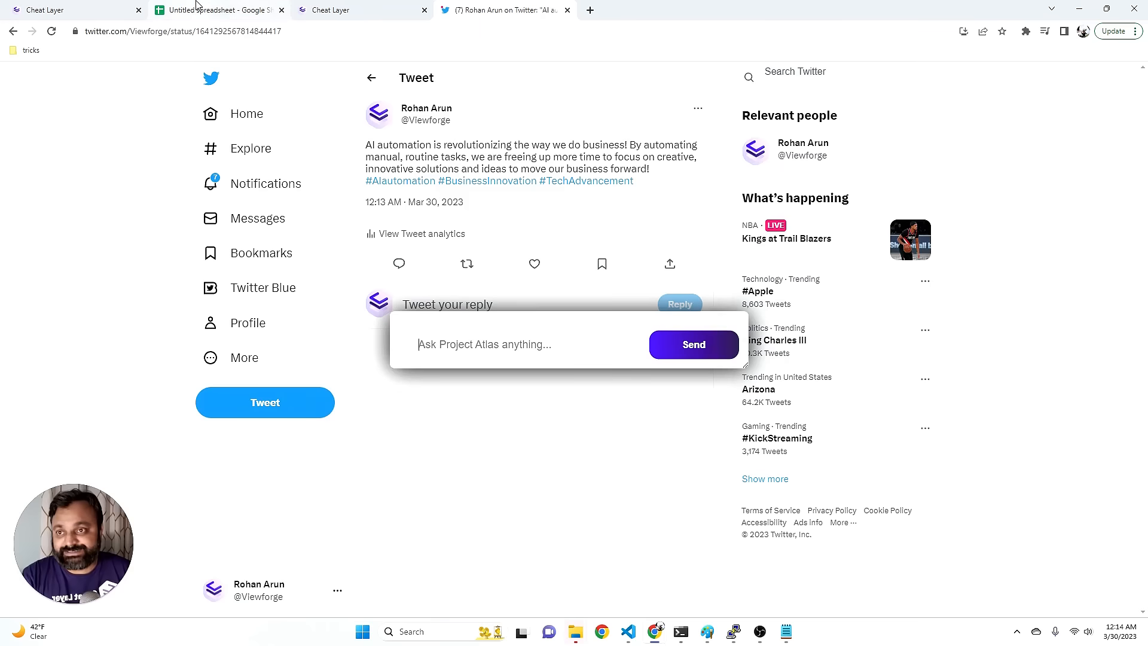
pyautogui.click(216, 9)
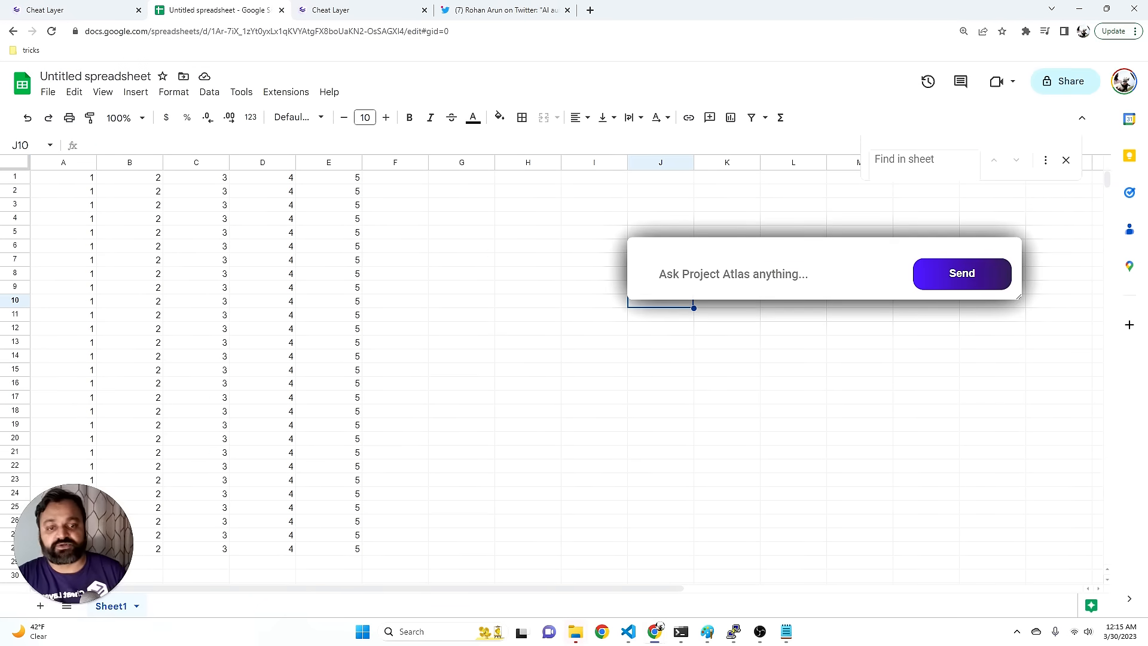
# Send Atlas 'find the sum of columns A through E and put it in F'.
pyautogui.click(731, 272)
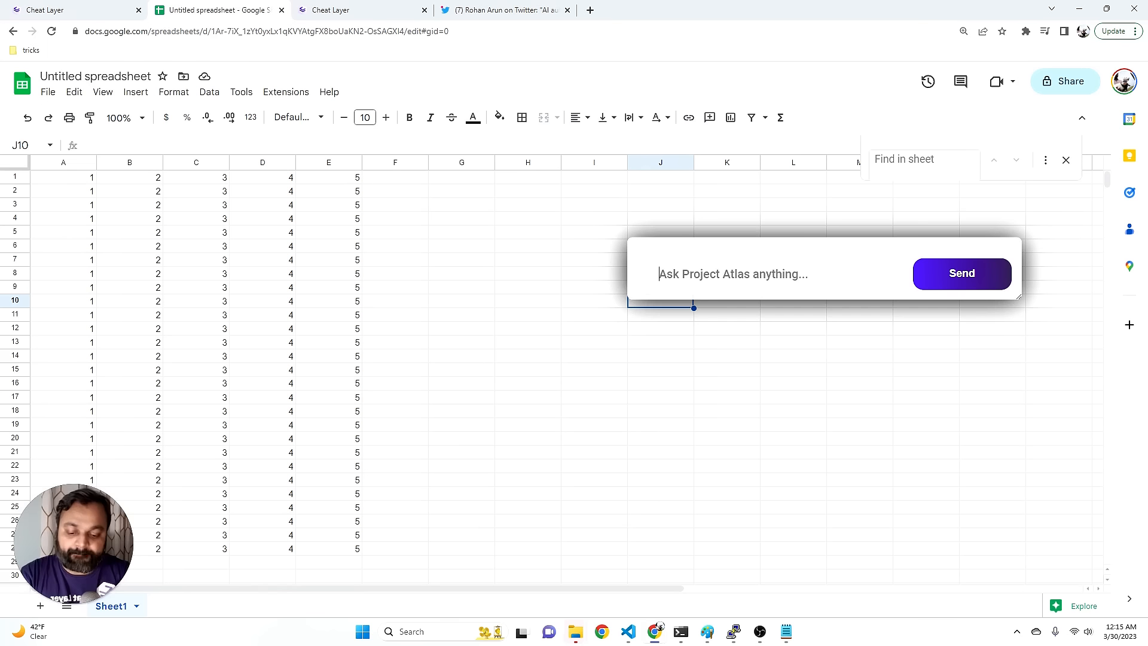
pyautogui.write('find the sum')
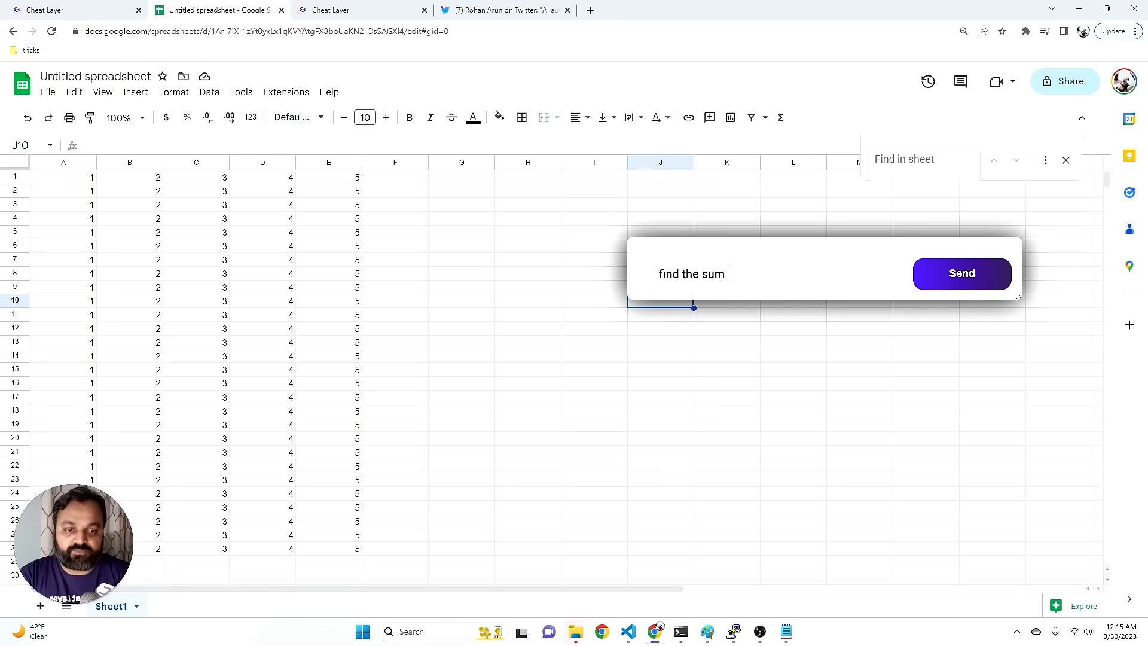
pyautogui.write('of columns')
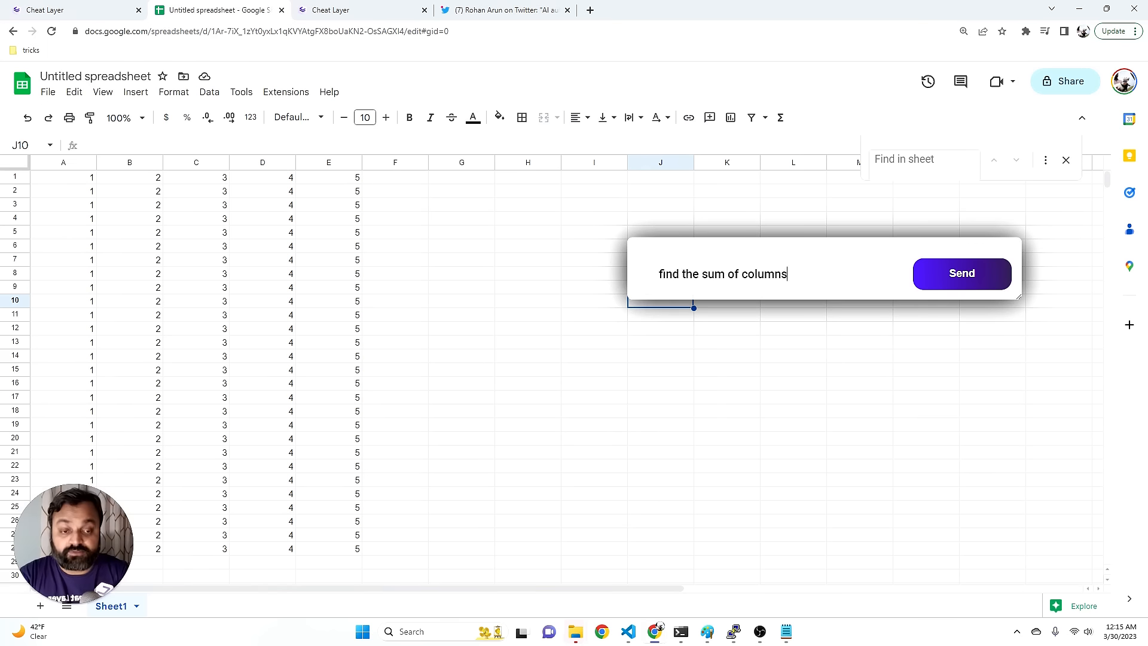
pyautogui.write('A through E')
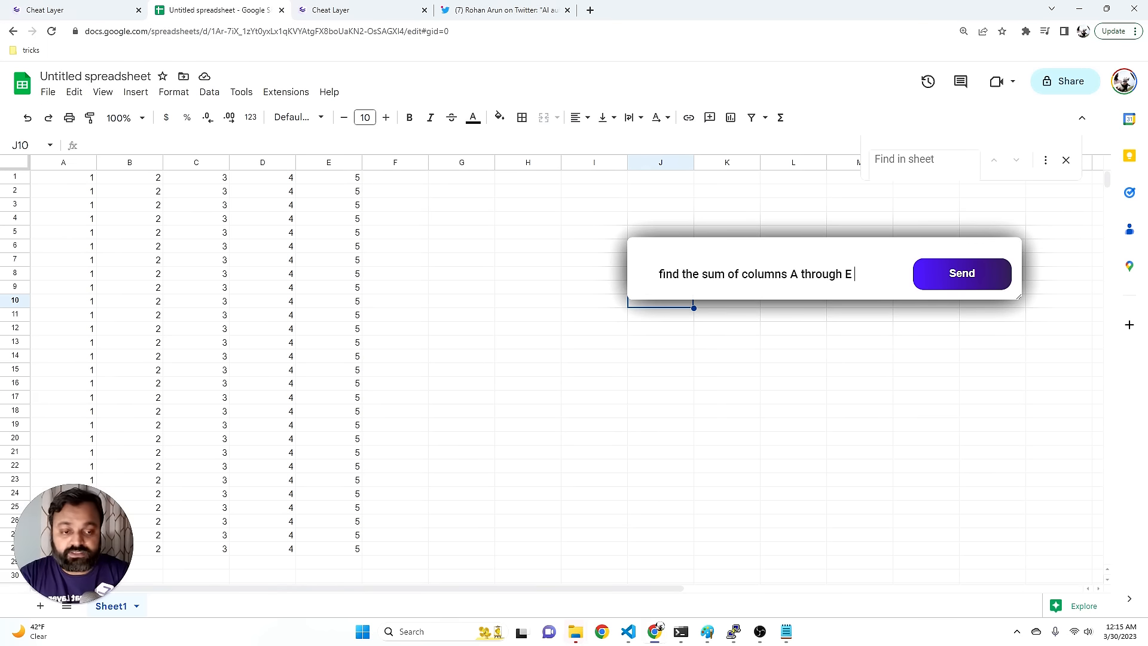
pyautogui.write('and put it in F')
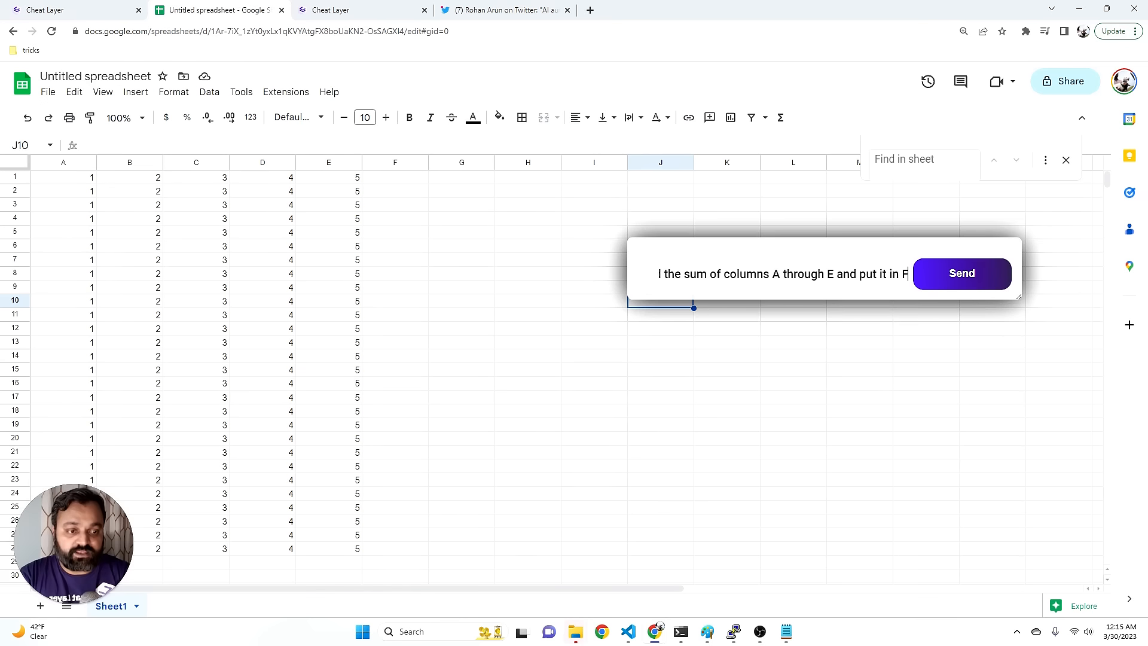
pyautogui.click(962, 273)
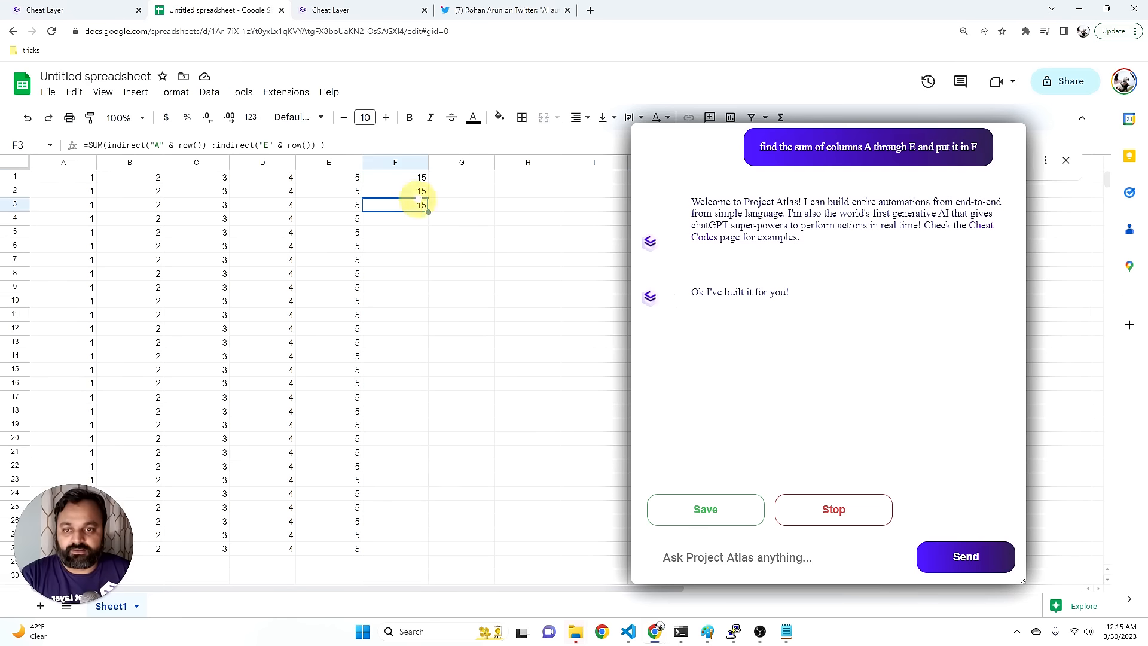
# Check the SUM(indirect…) formula giving 15 in F3, then go to the Cheat Layer homepage.
pyautogui.click(395, 190)
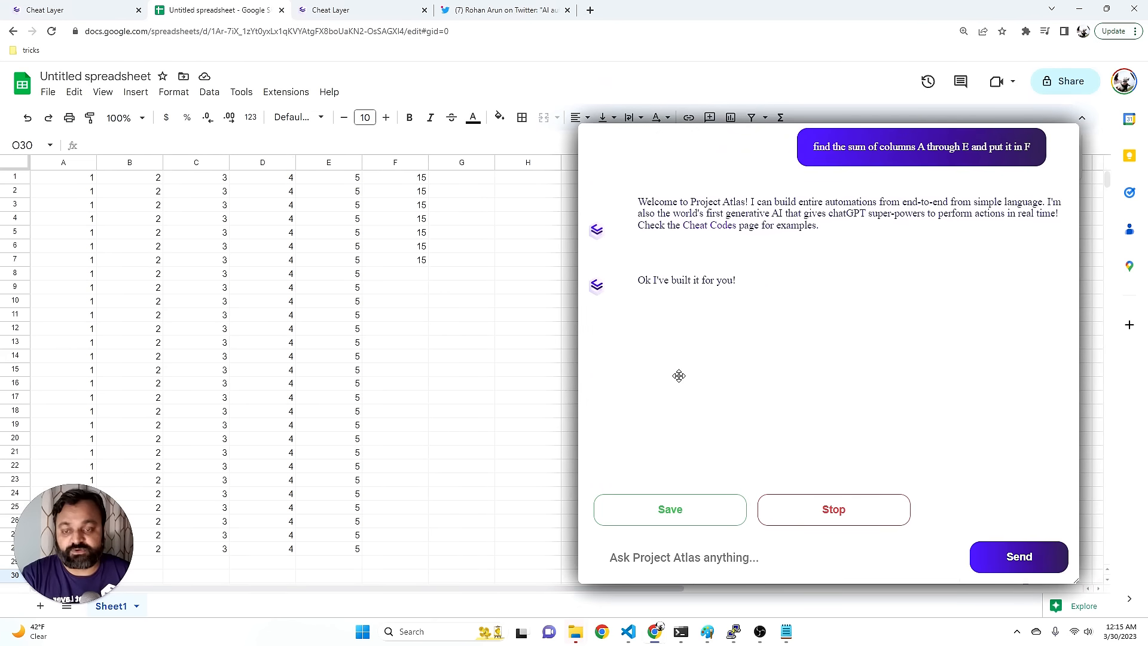
pyautogui.click(69, 9)
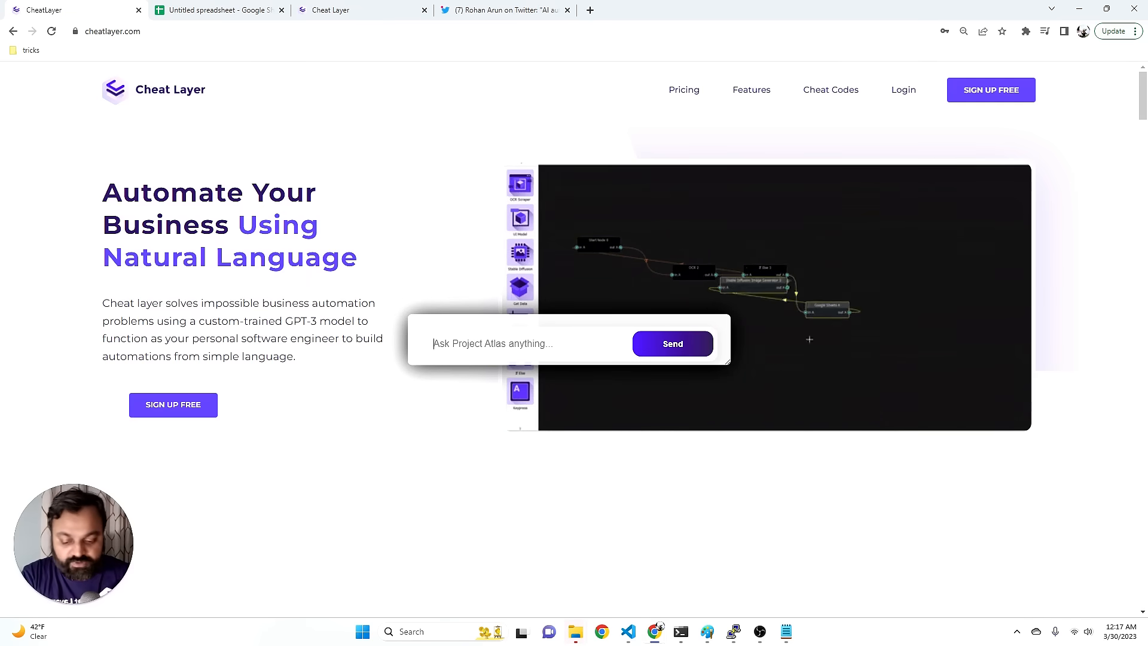
# Ask Atlas 'what is the current population of Chicago exactly' and get its census.gov answer.
pyautogui.write('what is the current')
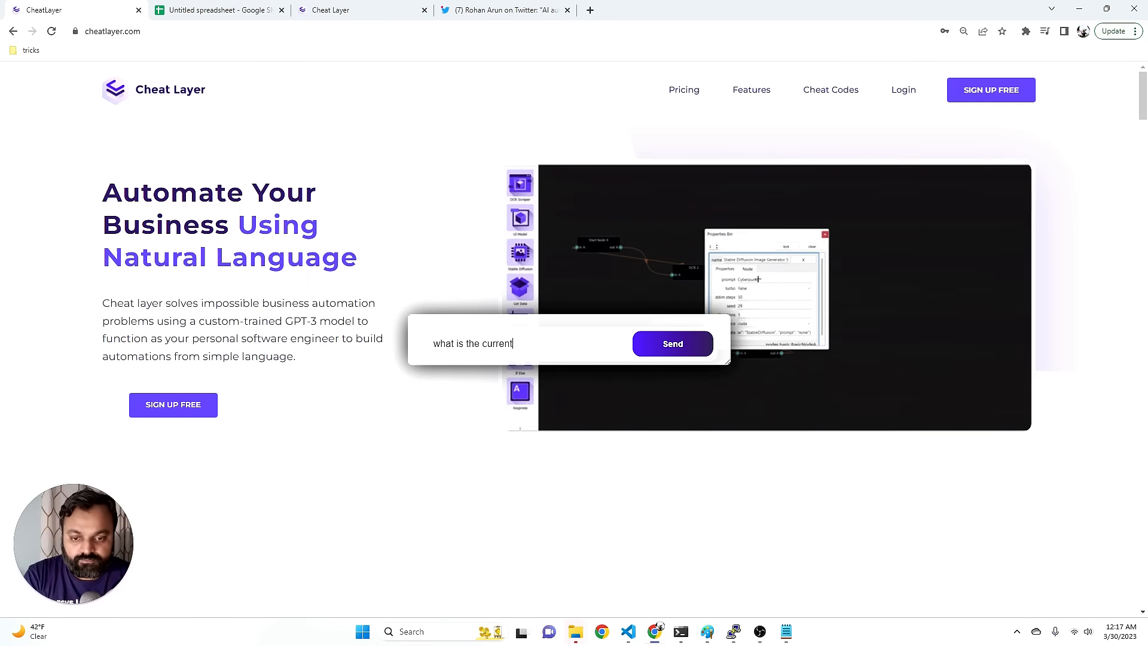
pyautogui.write('population of')
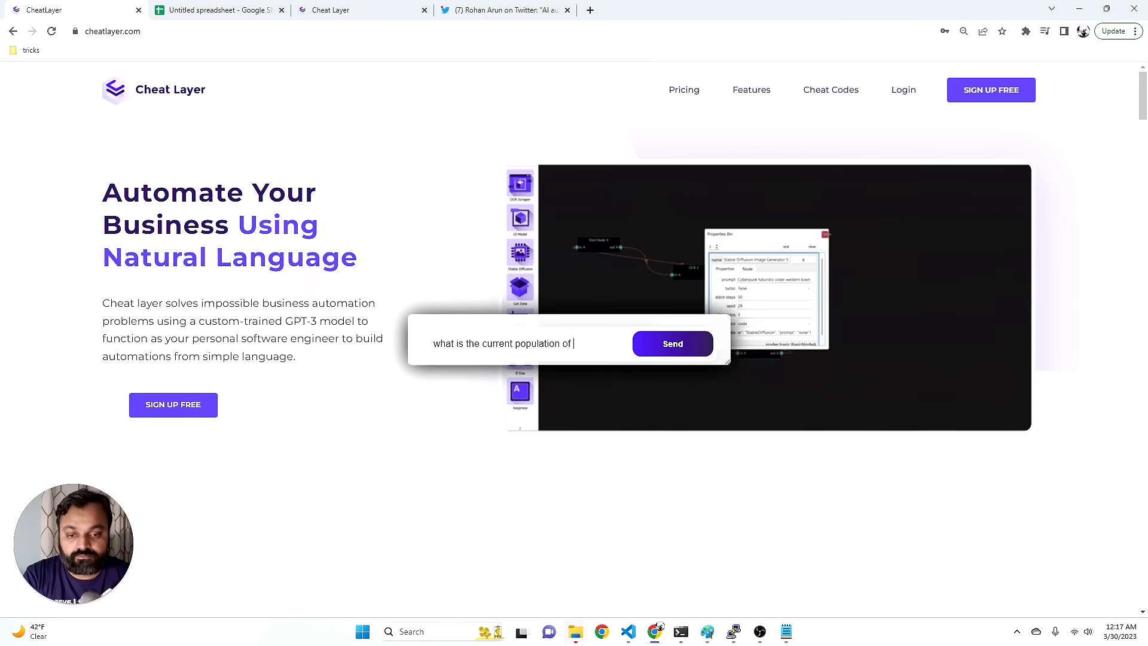
pyautogui.write('Chicago ex')
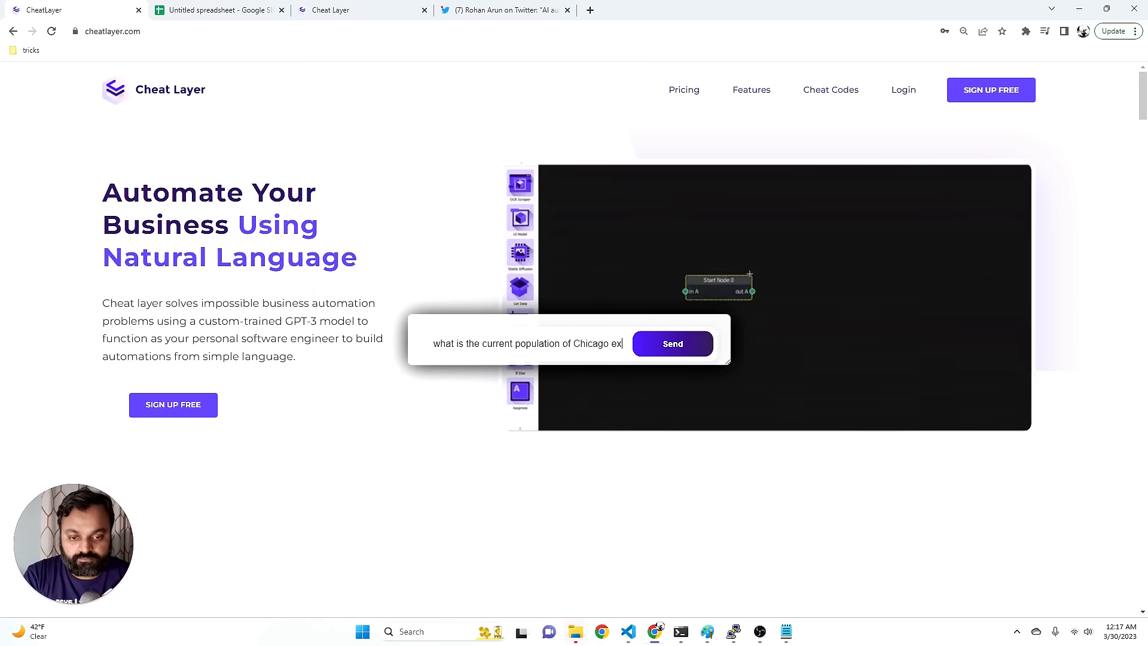
pyautogui.click(671, 343)
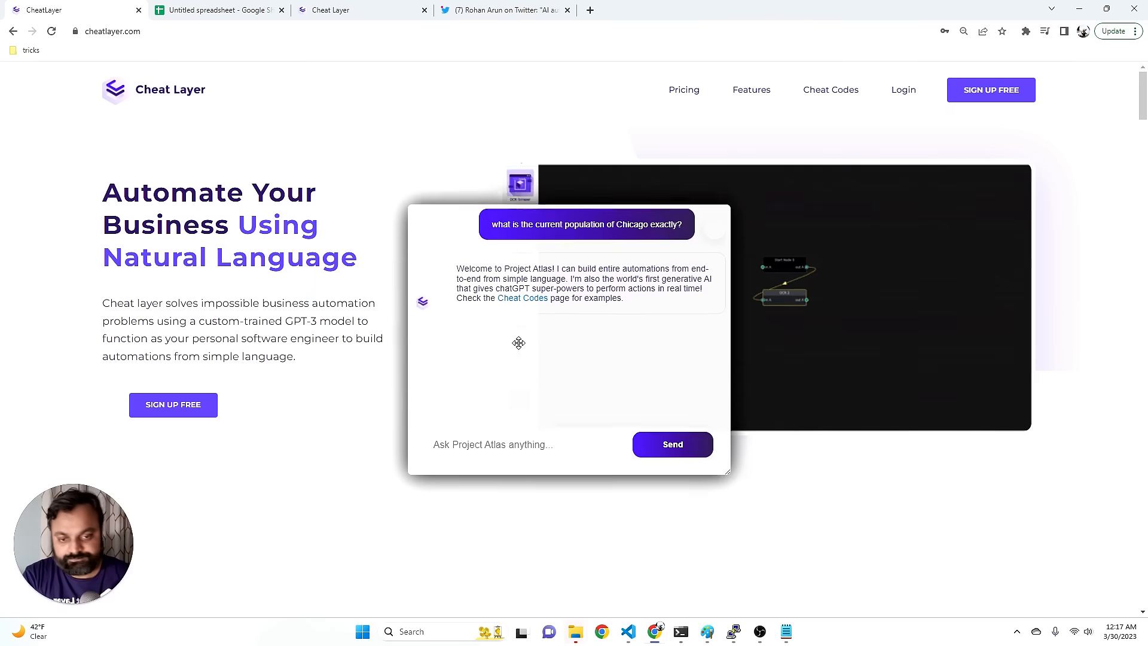
pyautogui.click(670, 445)
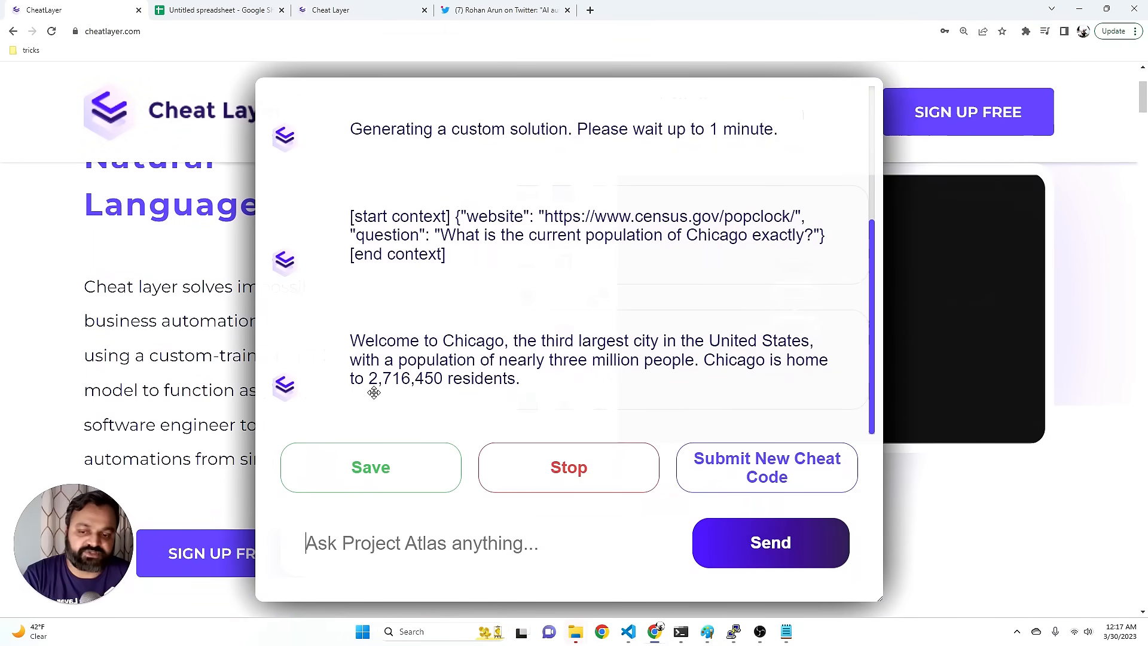
pyautogui.moveTo(654, 223)
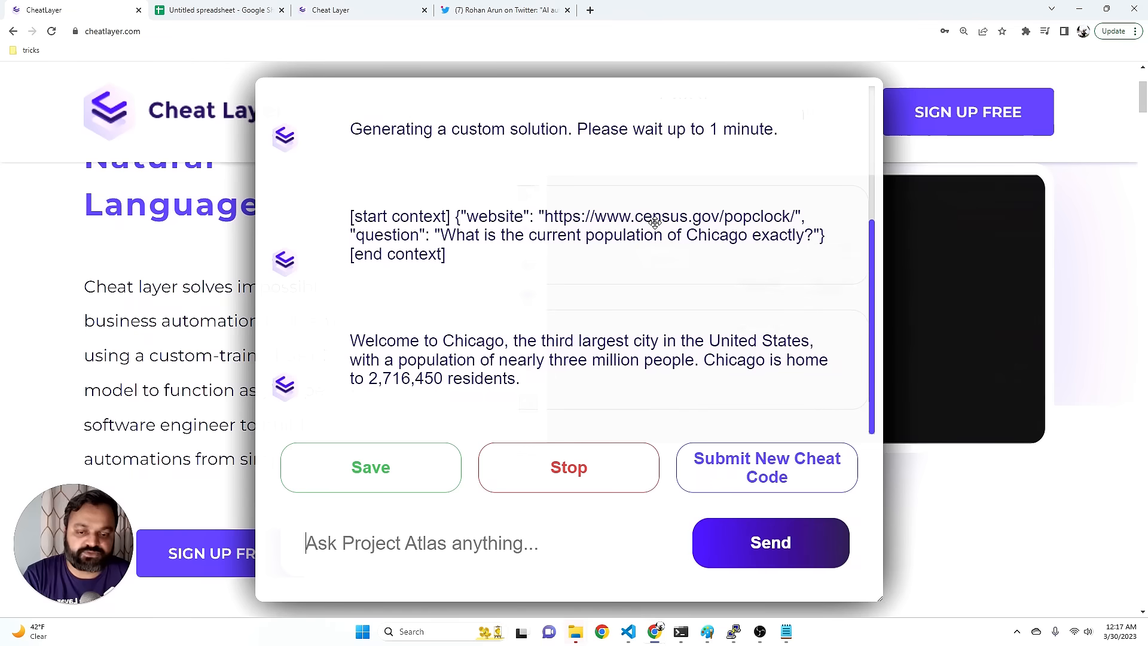
pyautogui.moveTo(684, 11)
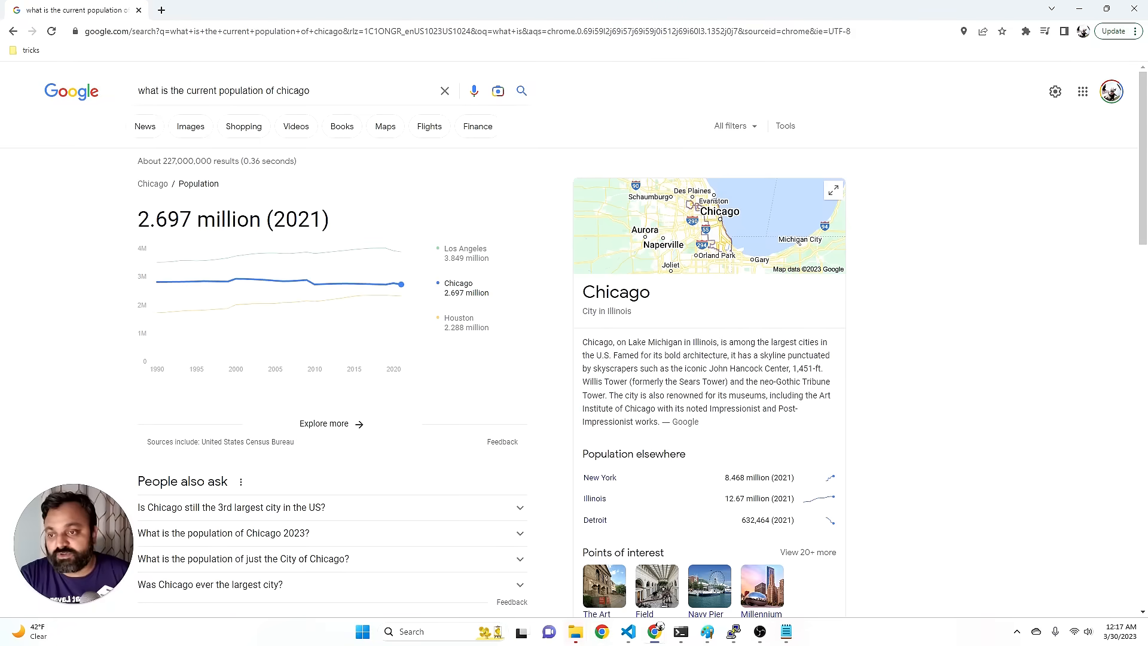
pyautogui.moveTo(399, 253)
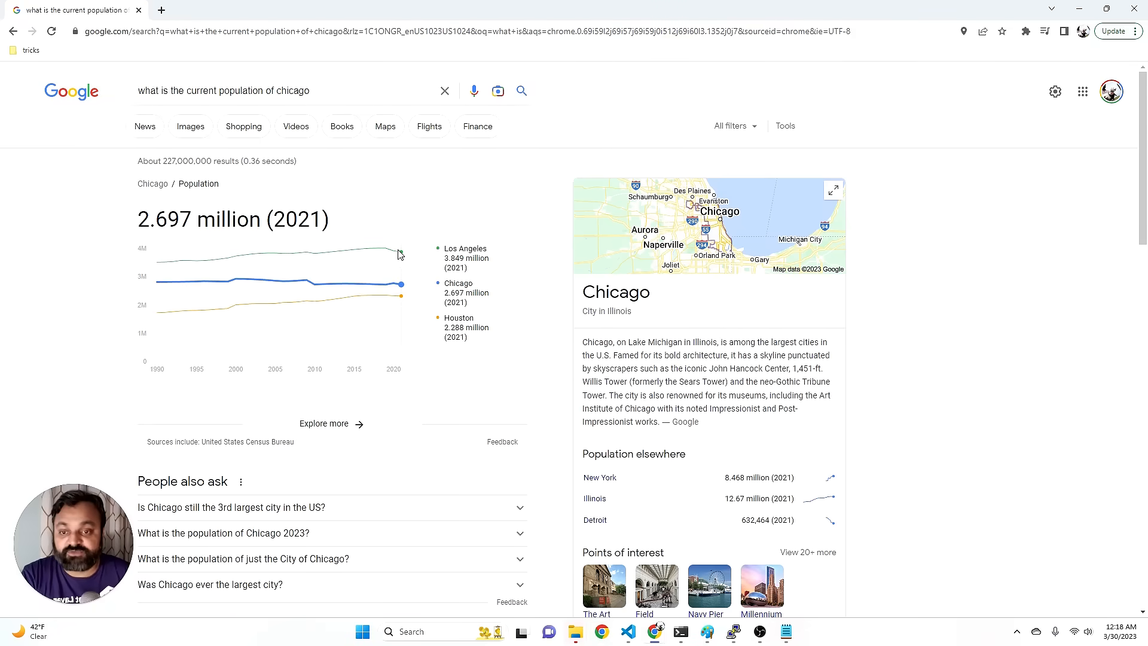
pyautogui.moveTo(409, 275)
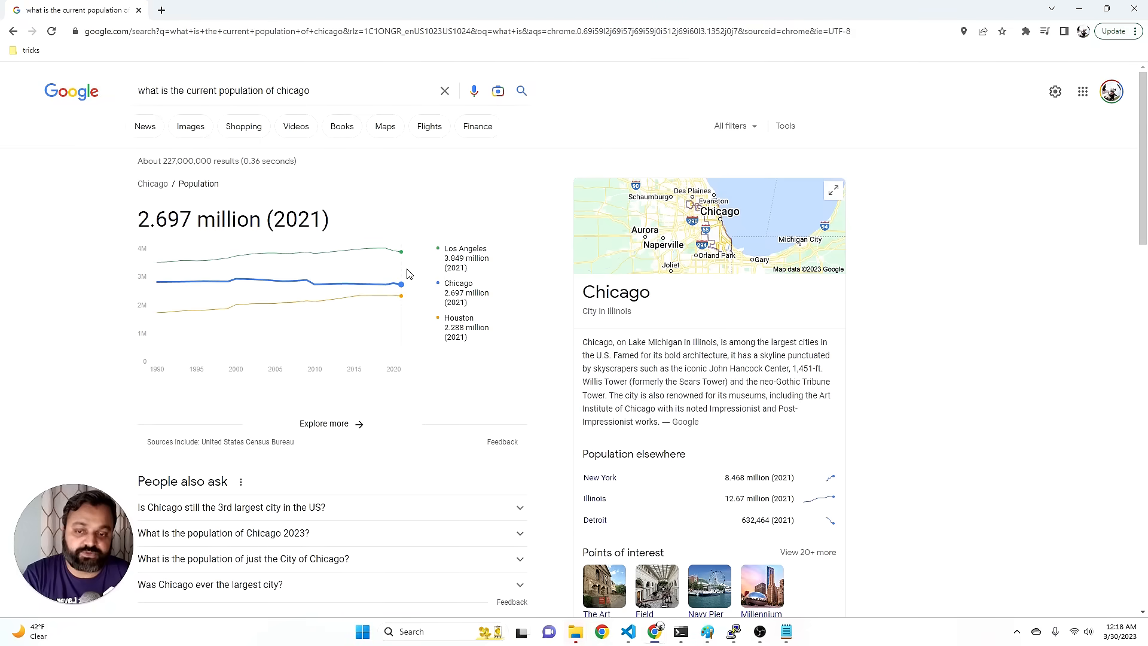